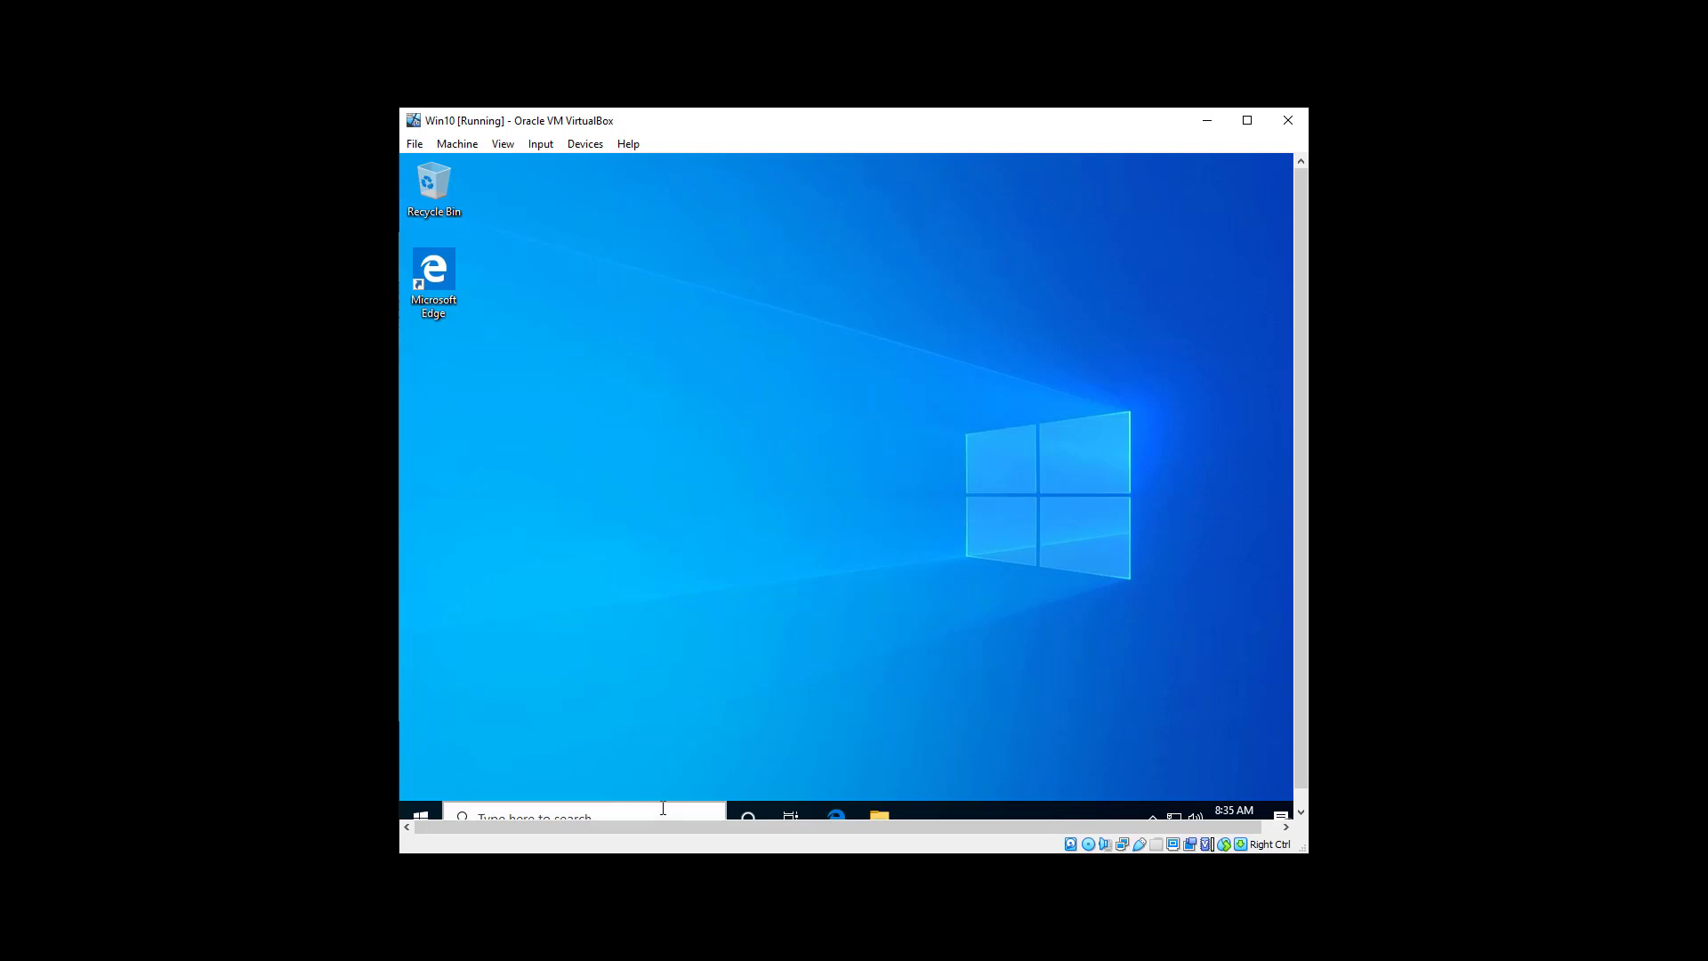
Find Control Panel via taskbar search 'cont' and show Programs and Features
left_click(534, 817)
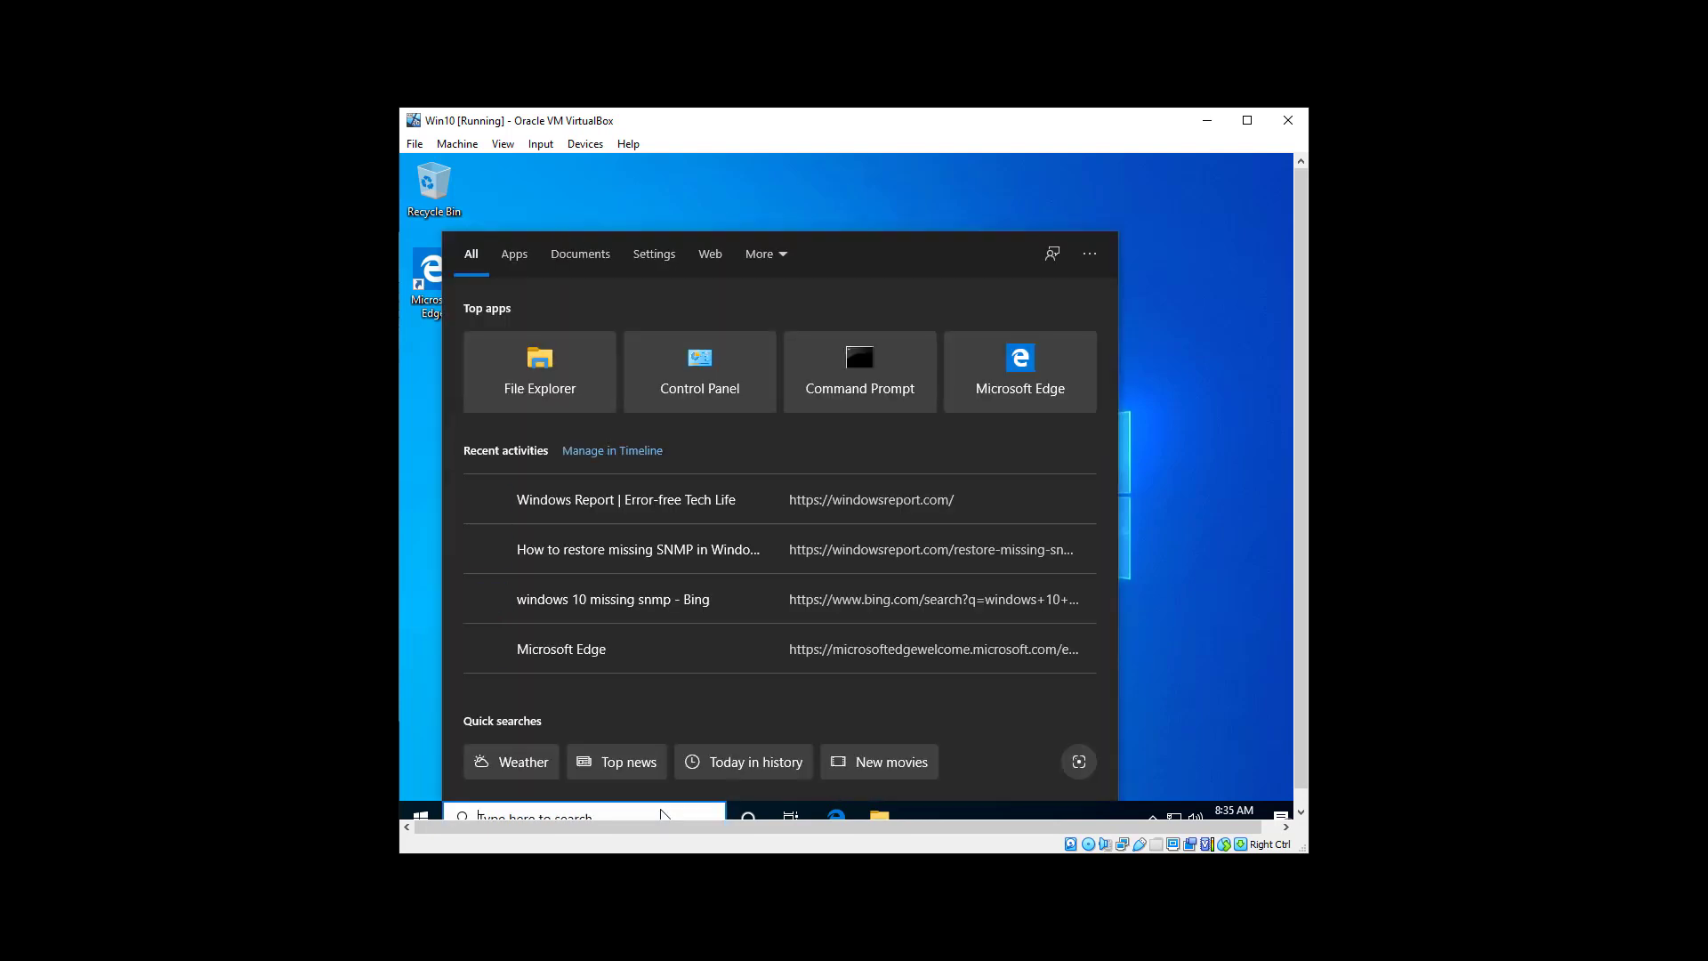
type("cont")
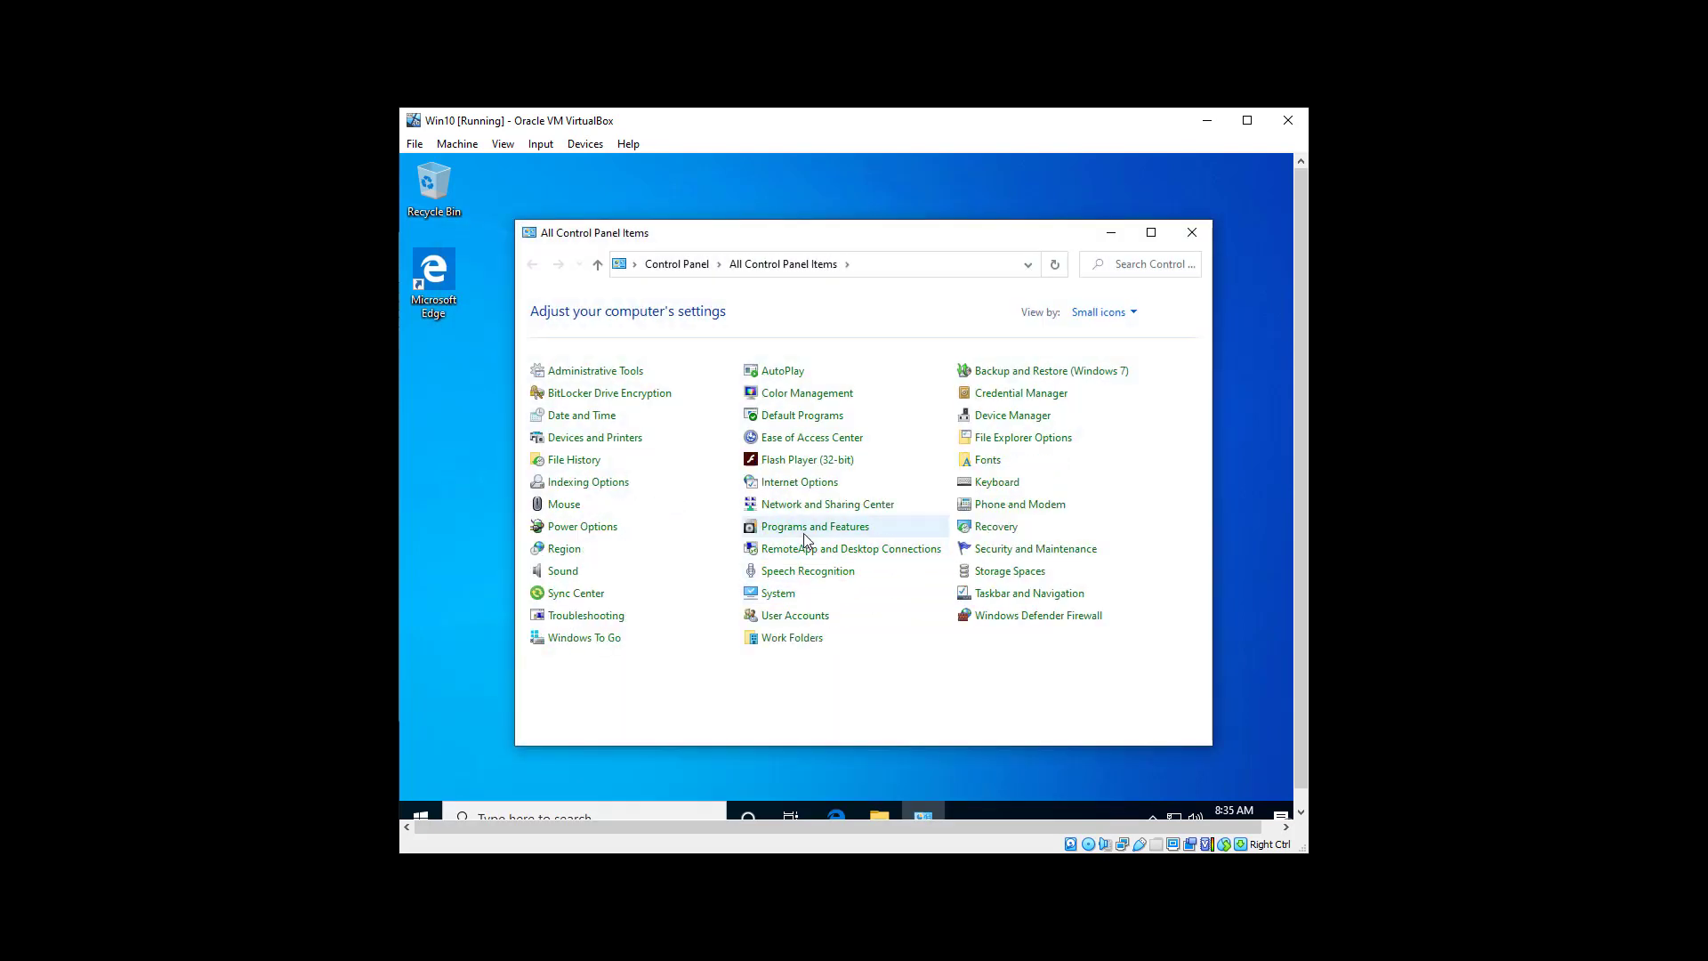
left_click(814, 527)
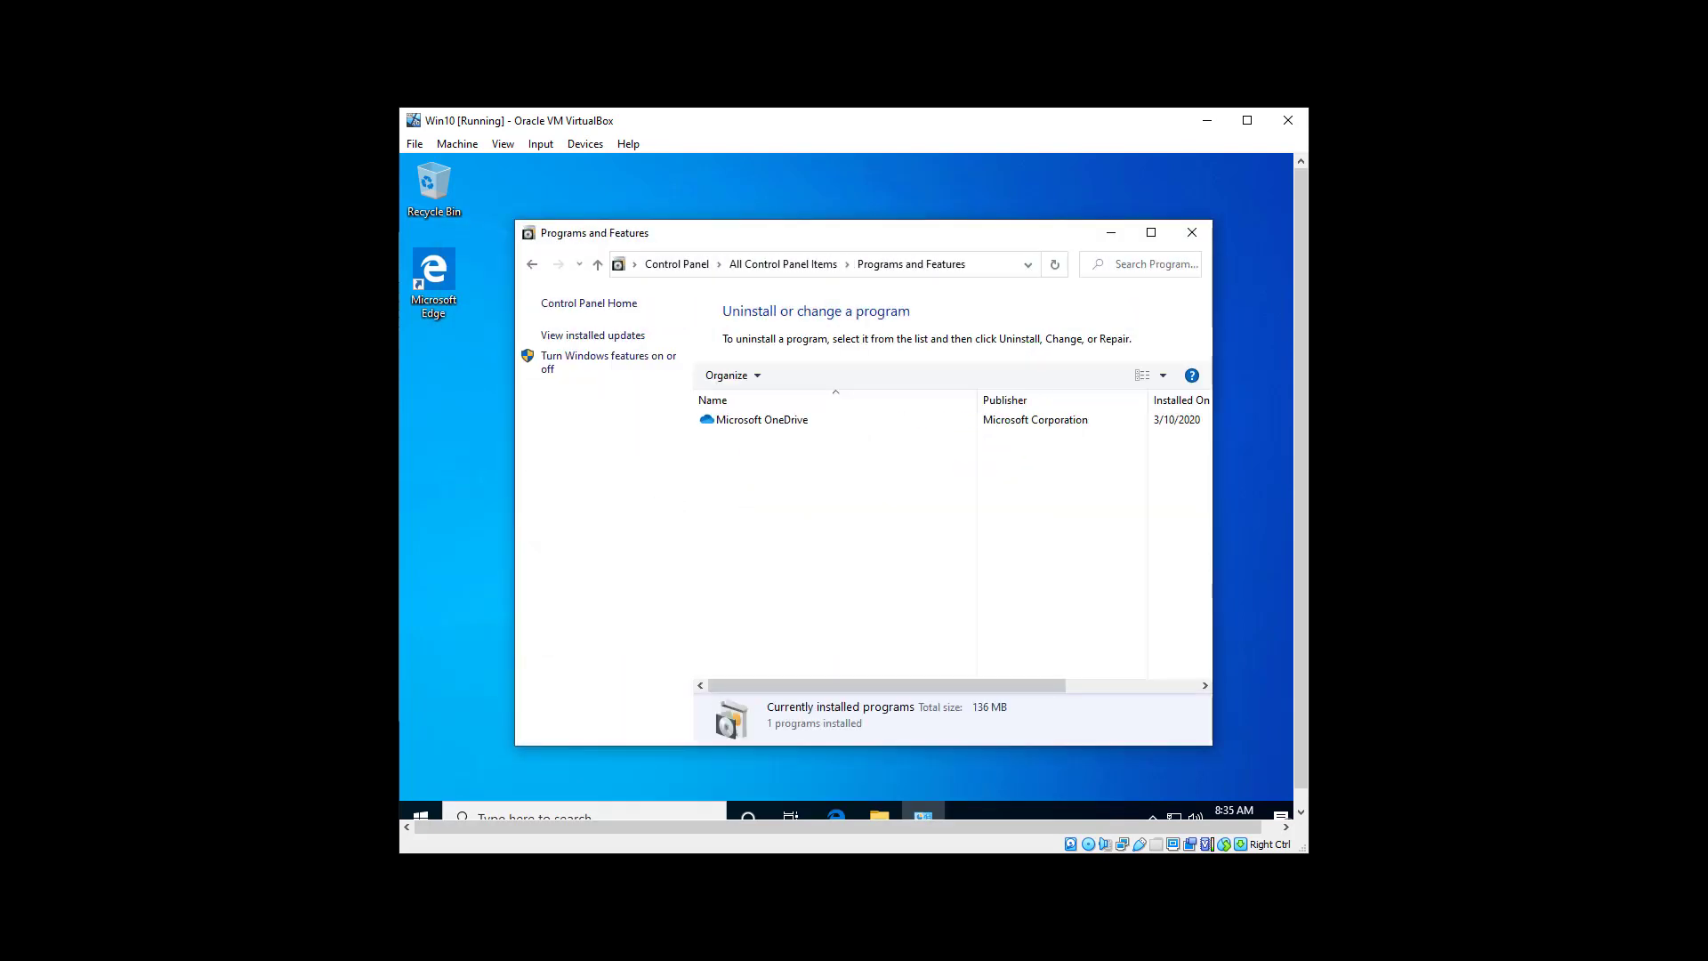
left_click(608, 361)
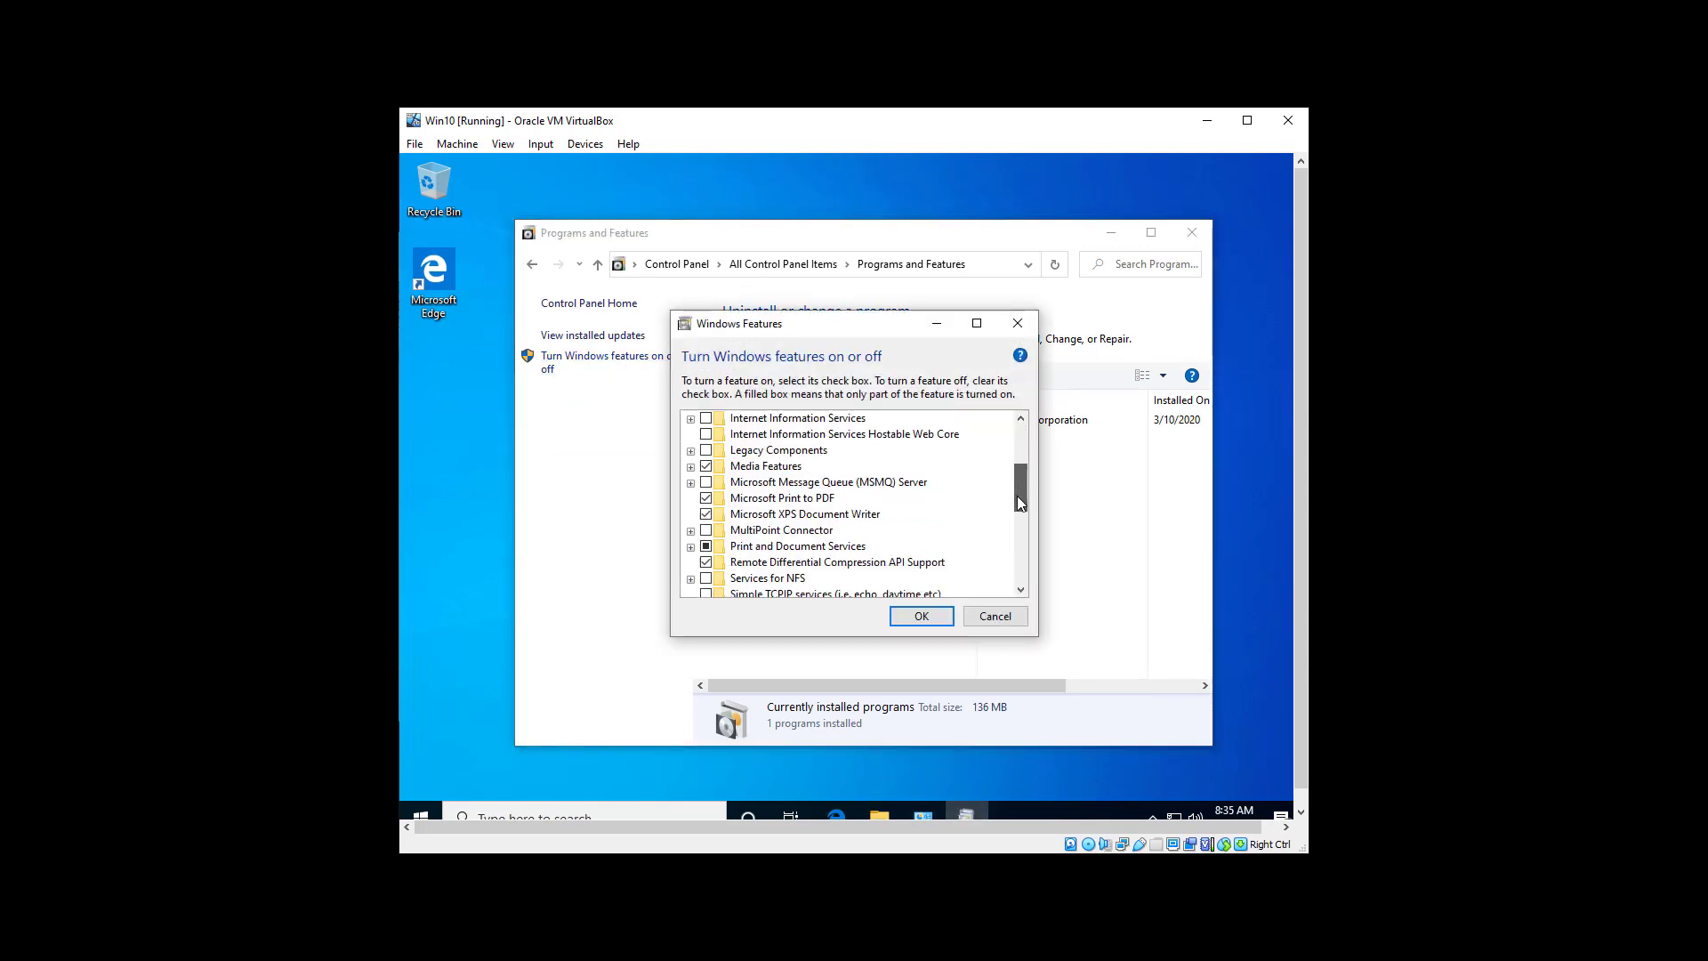
scroll("down", 3)
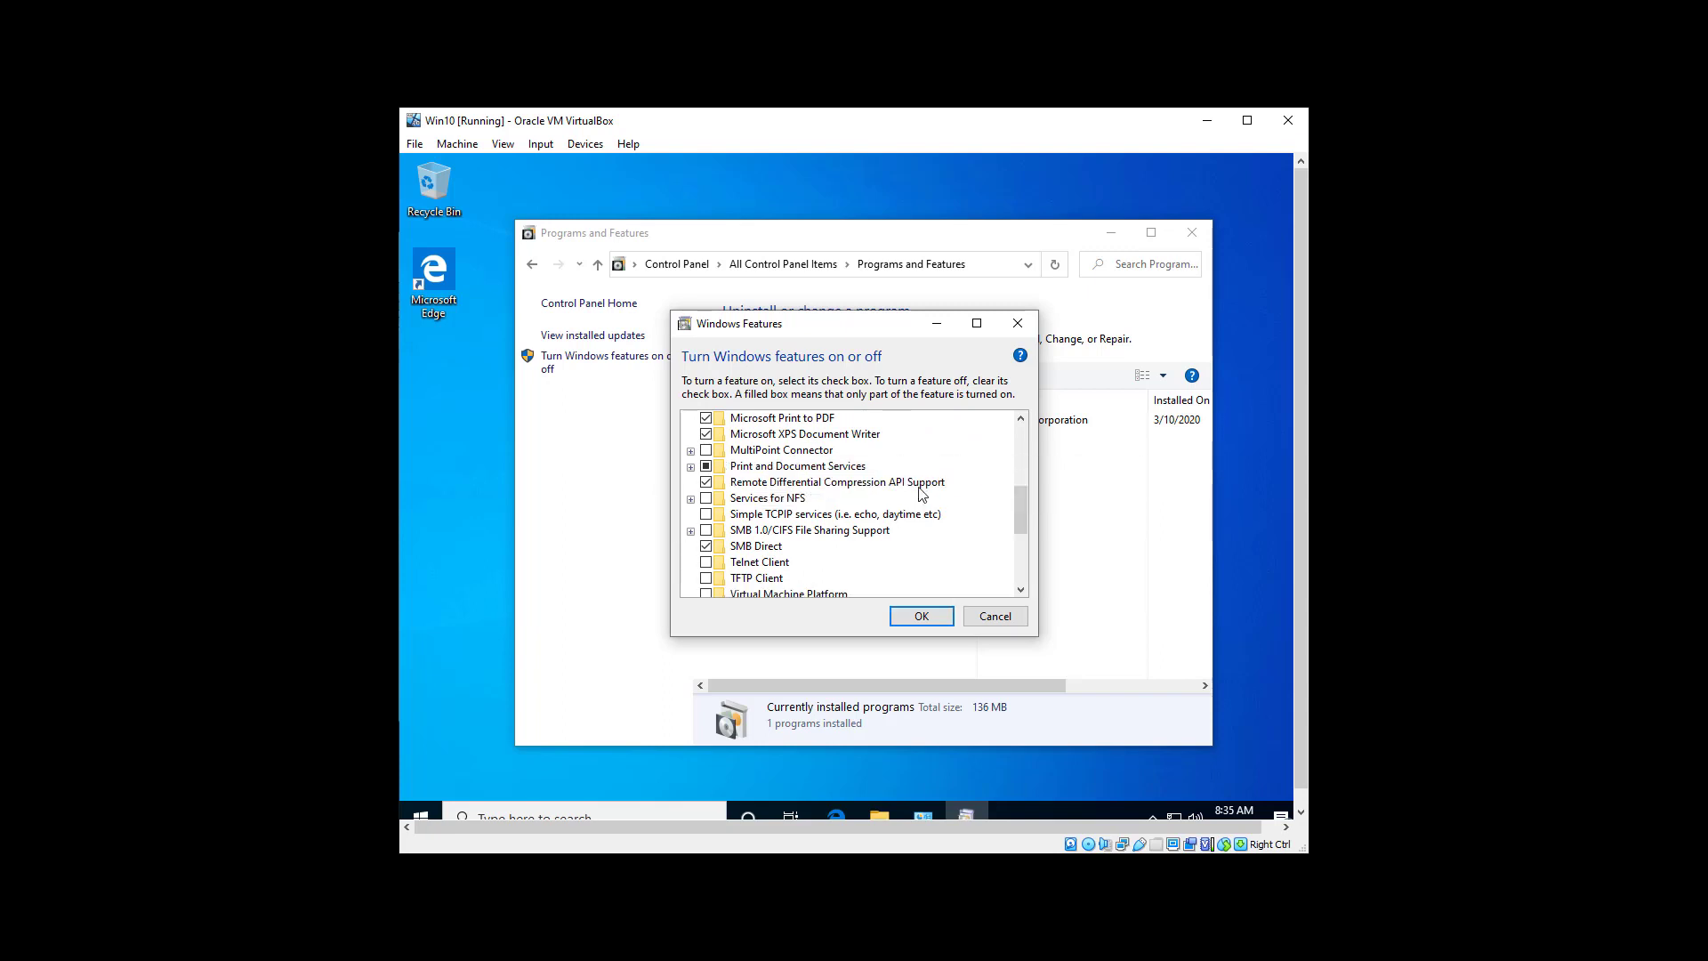
mouse_move(957, 475)
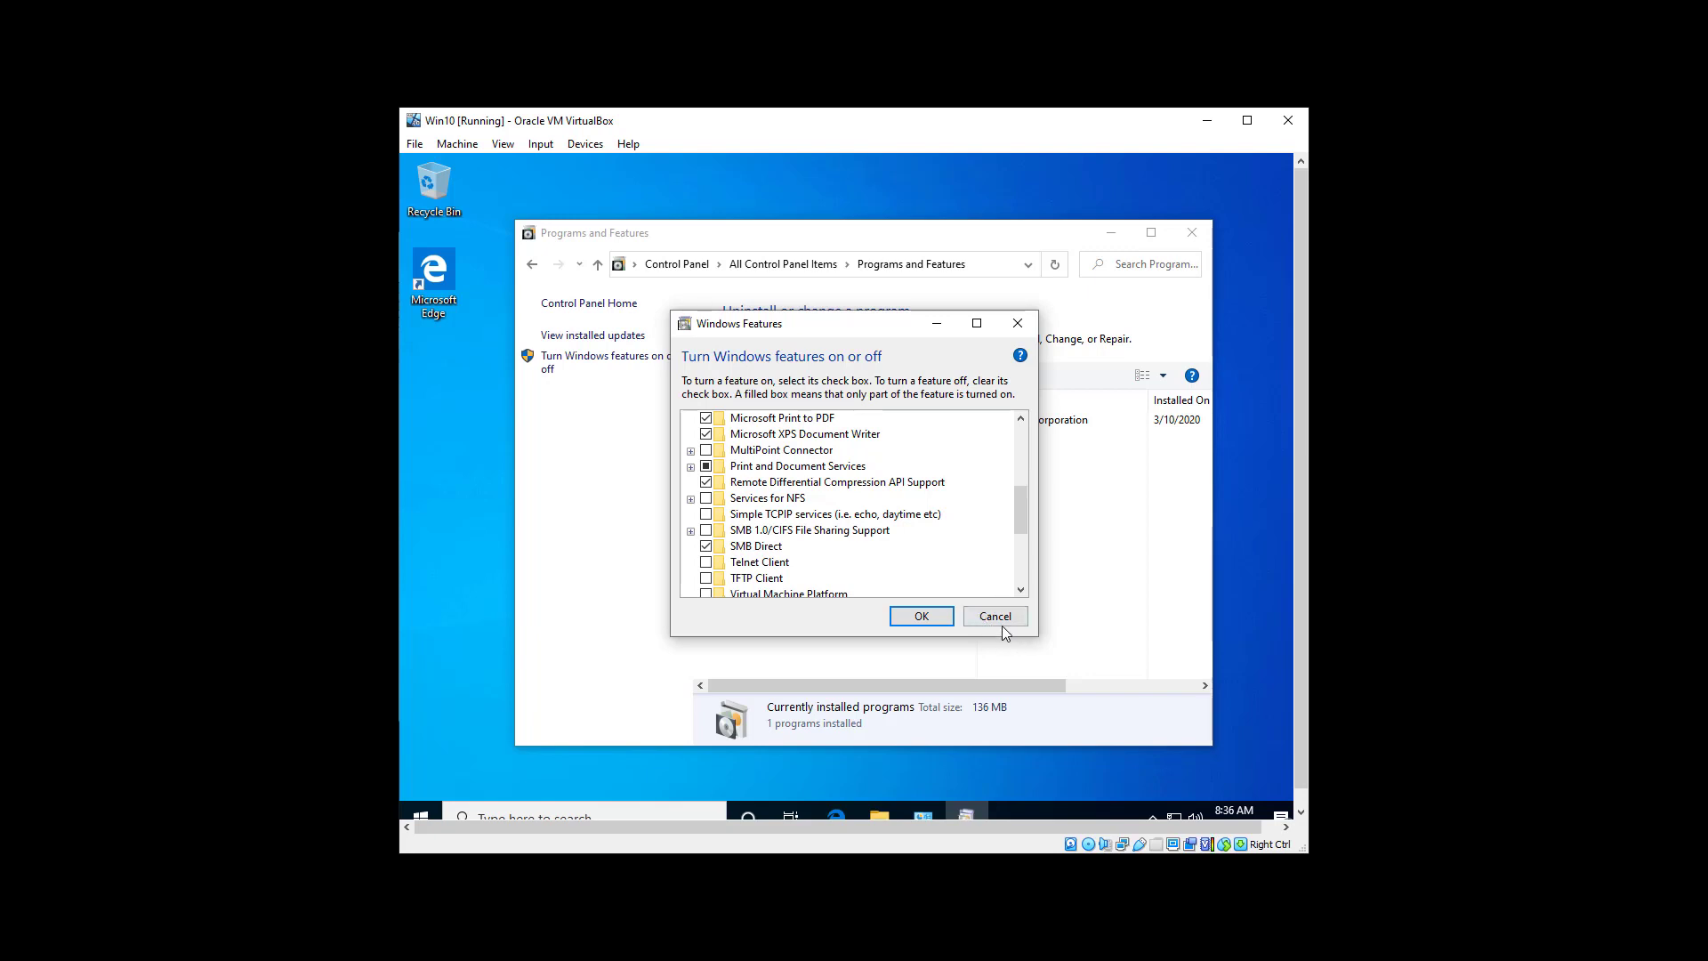
left_click(993, 615)
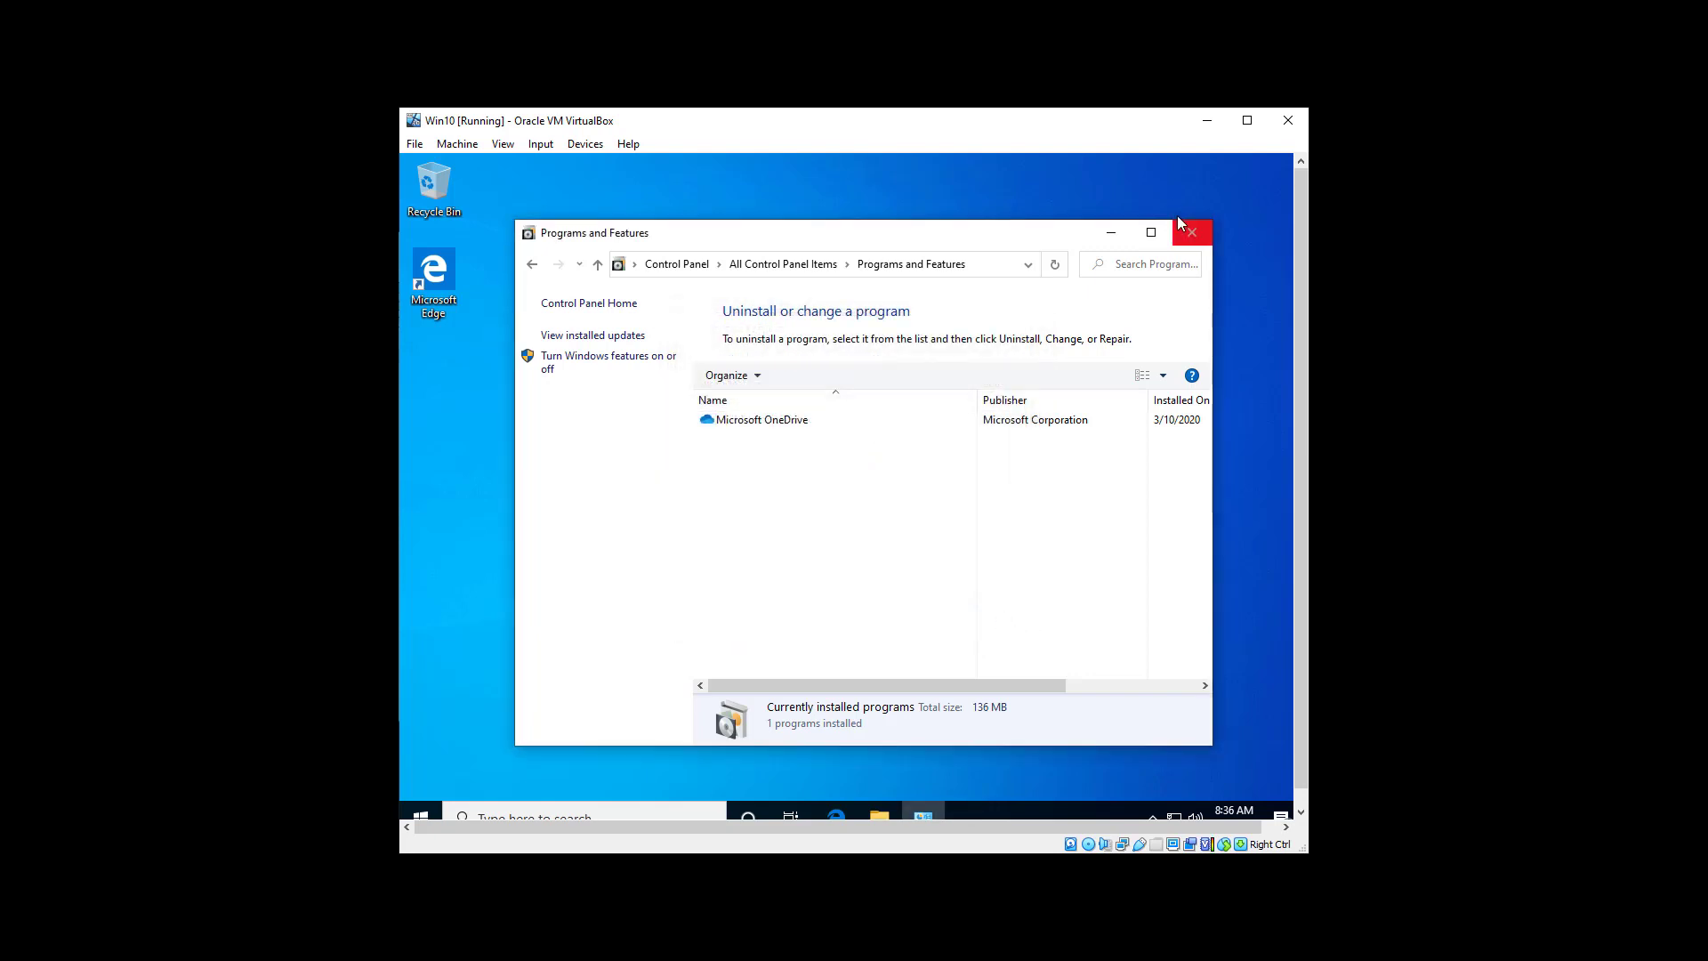
Close Control Panel and launch Windows PowerShell as administrator from Start search 'power'
left_click(1202, 232)
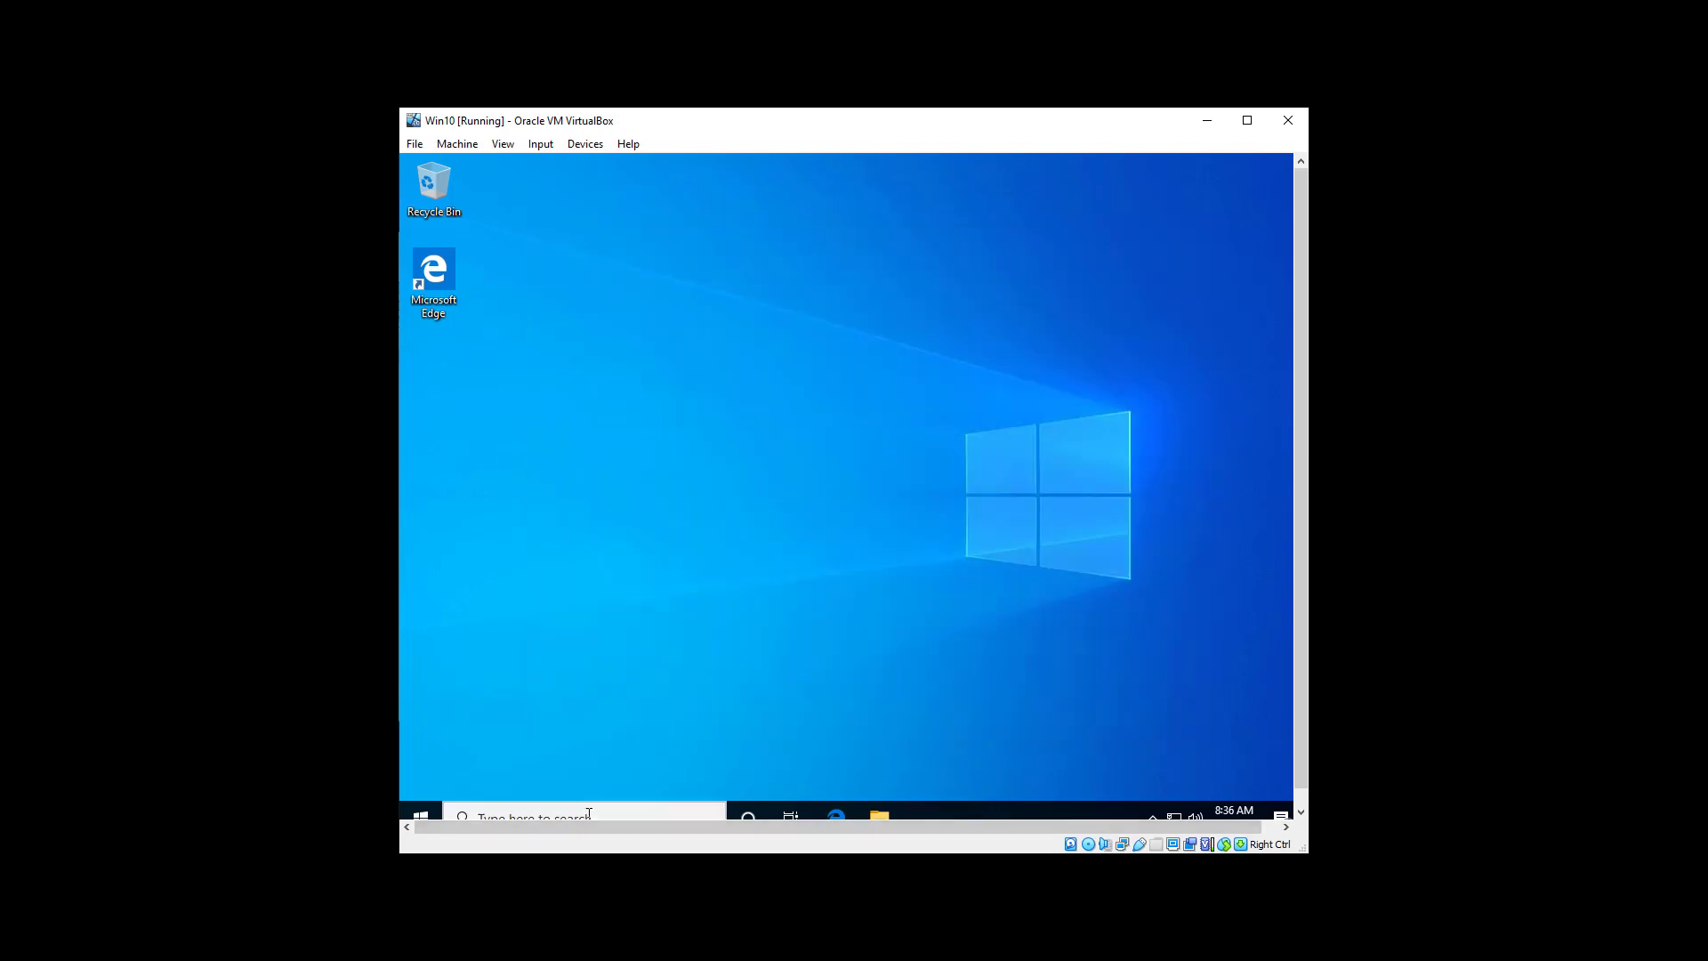
type("power")
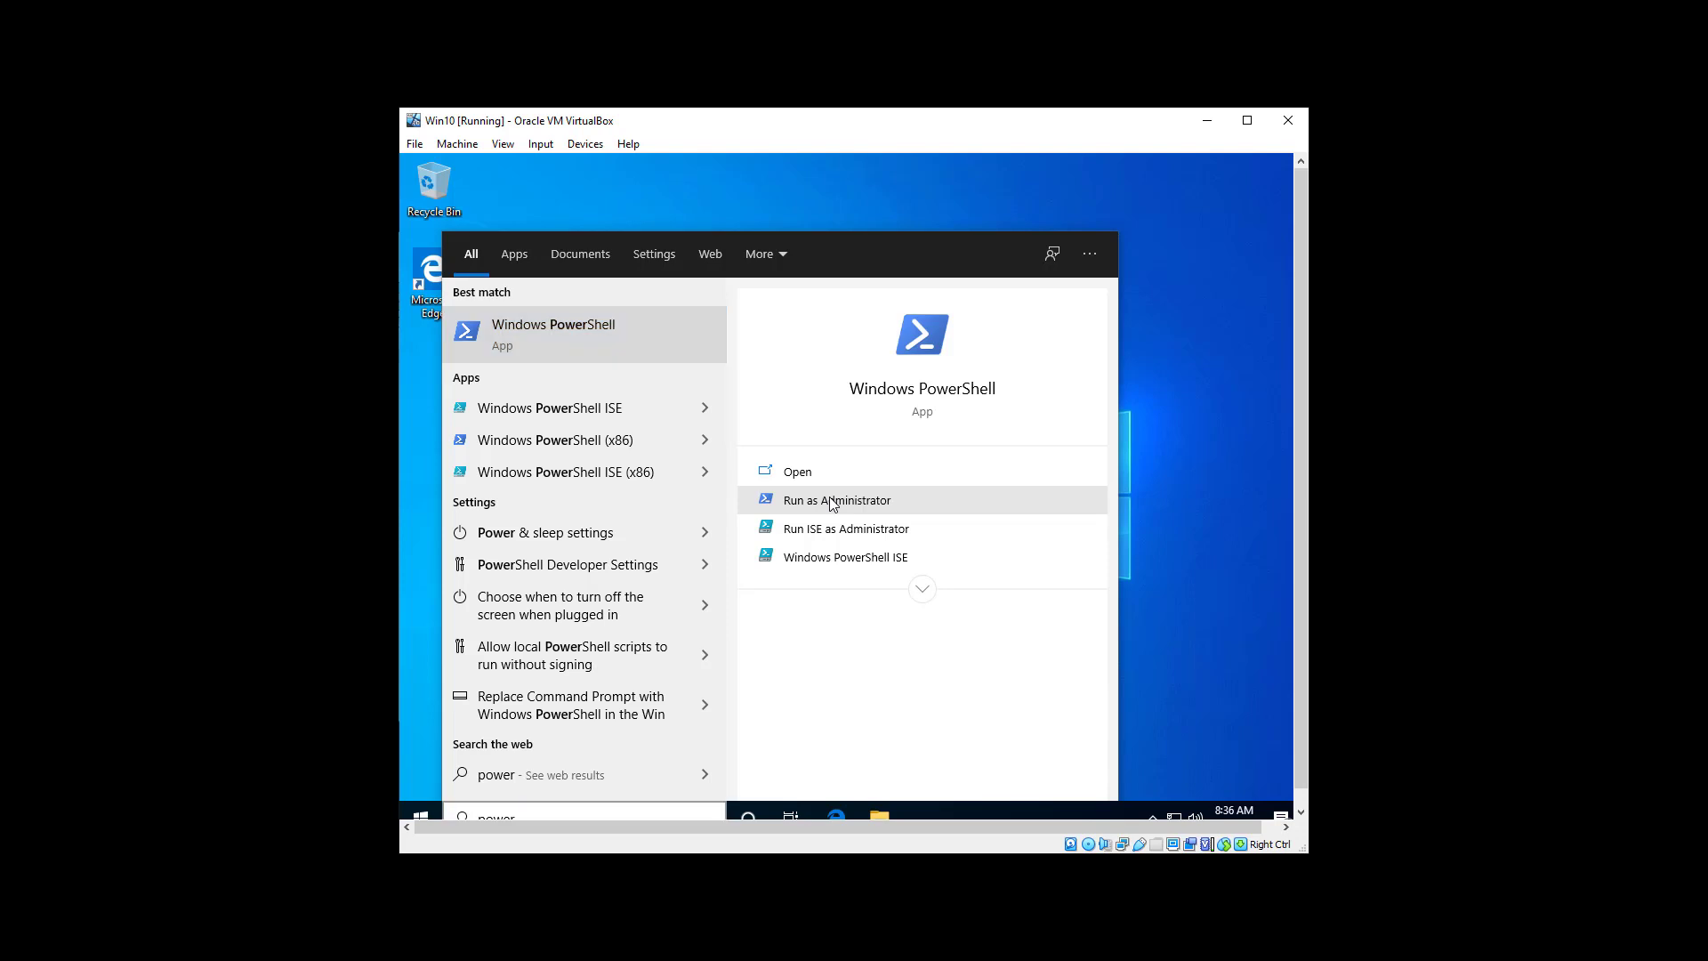
left_click(836, 498)
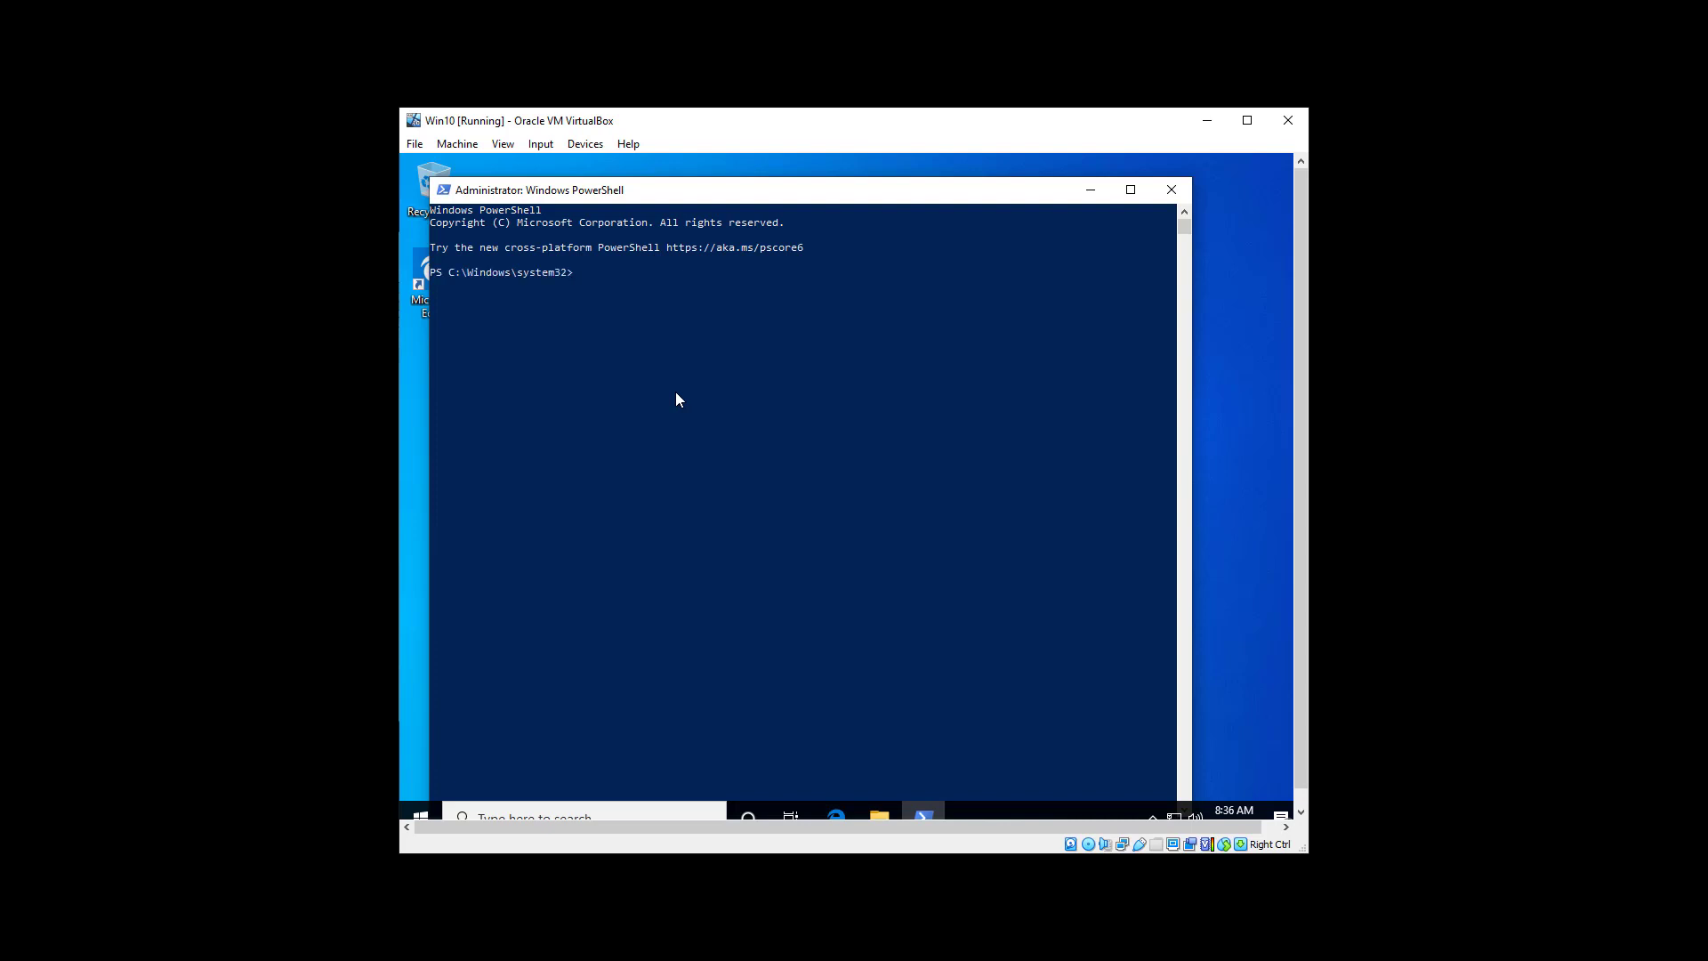
Run Get-WindowsCapability -Online -Name 'SNMP*', showing SNMP.Client~~~~0.0.1.0 as NotPresent
type("get-w")
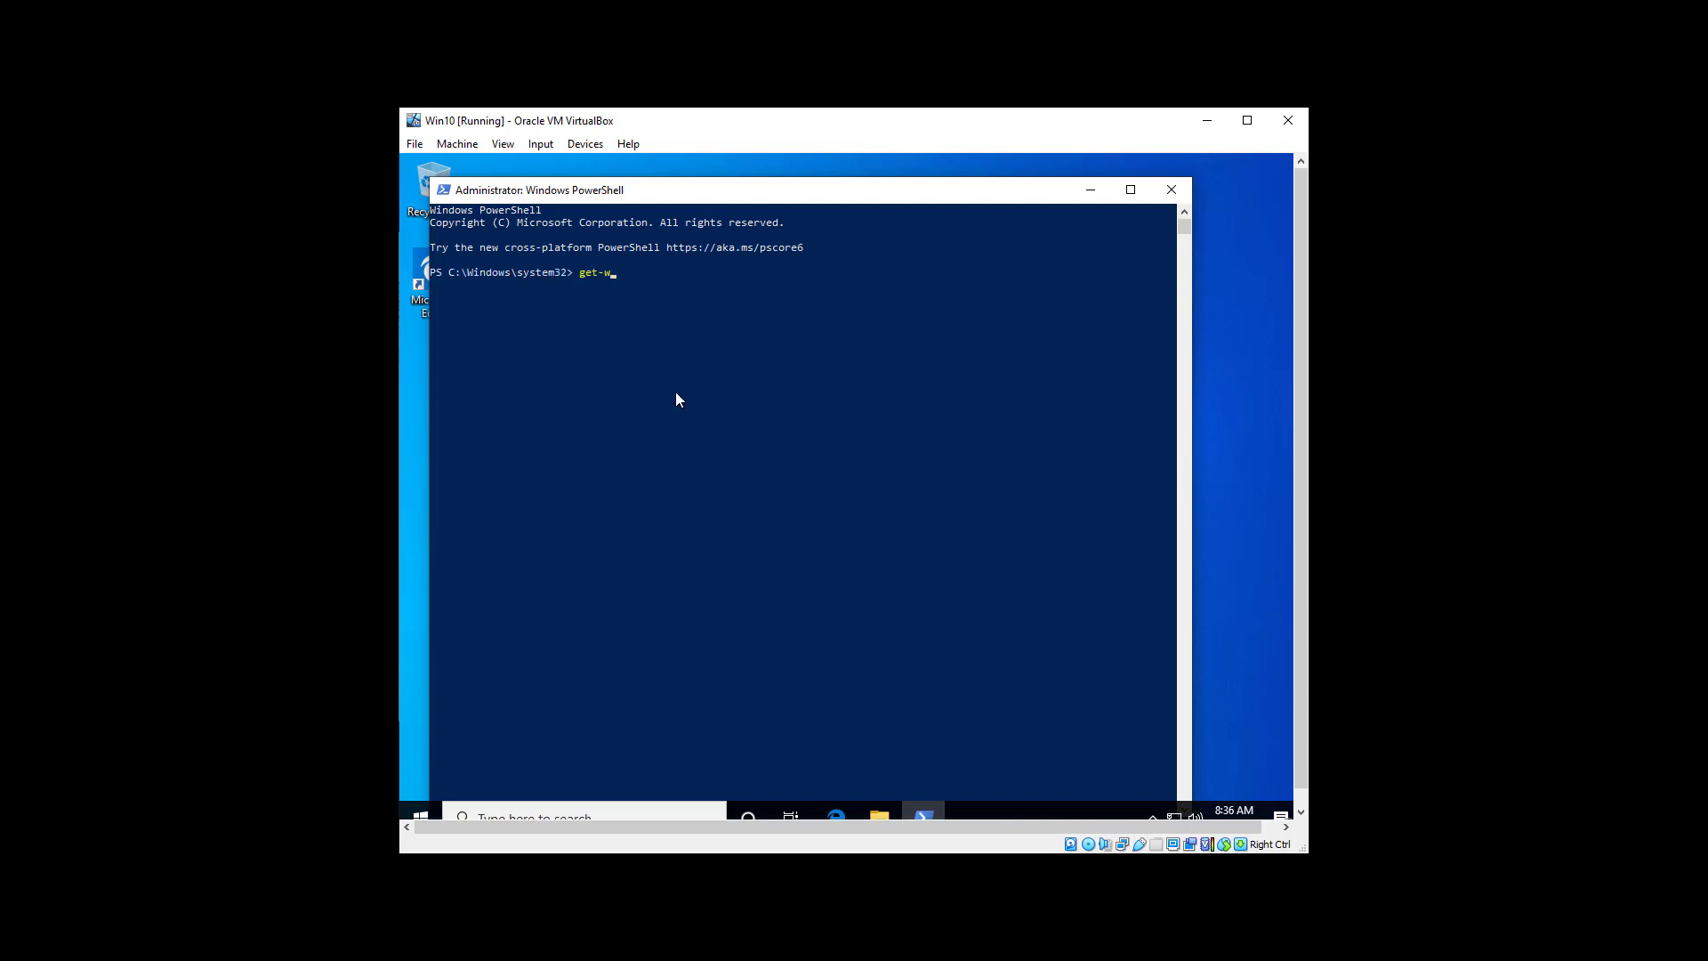
type("idnows")
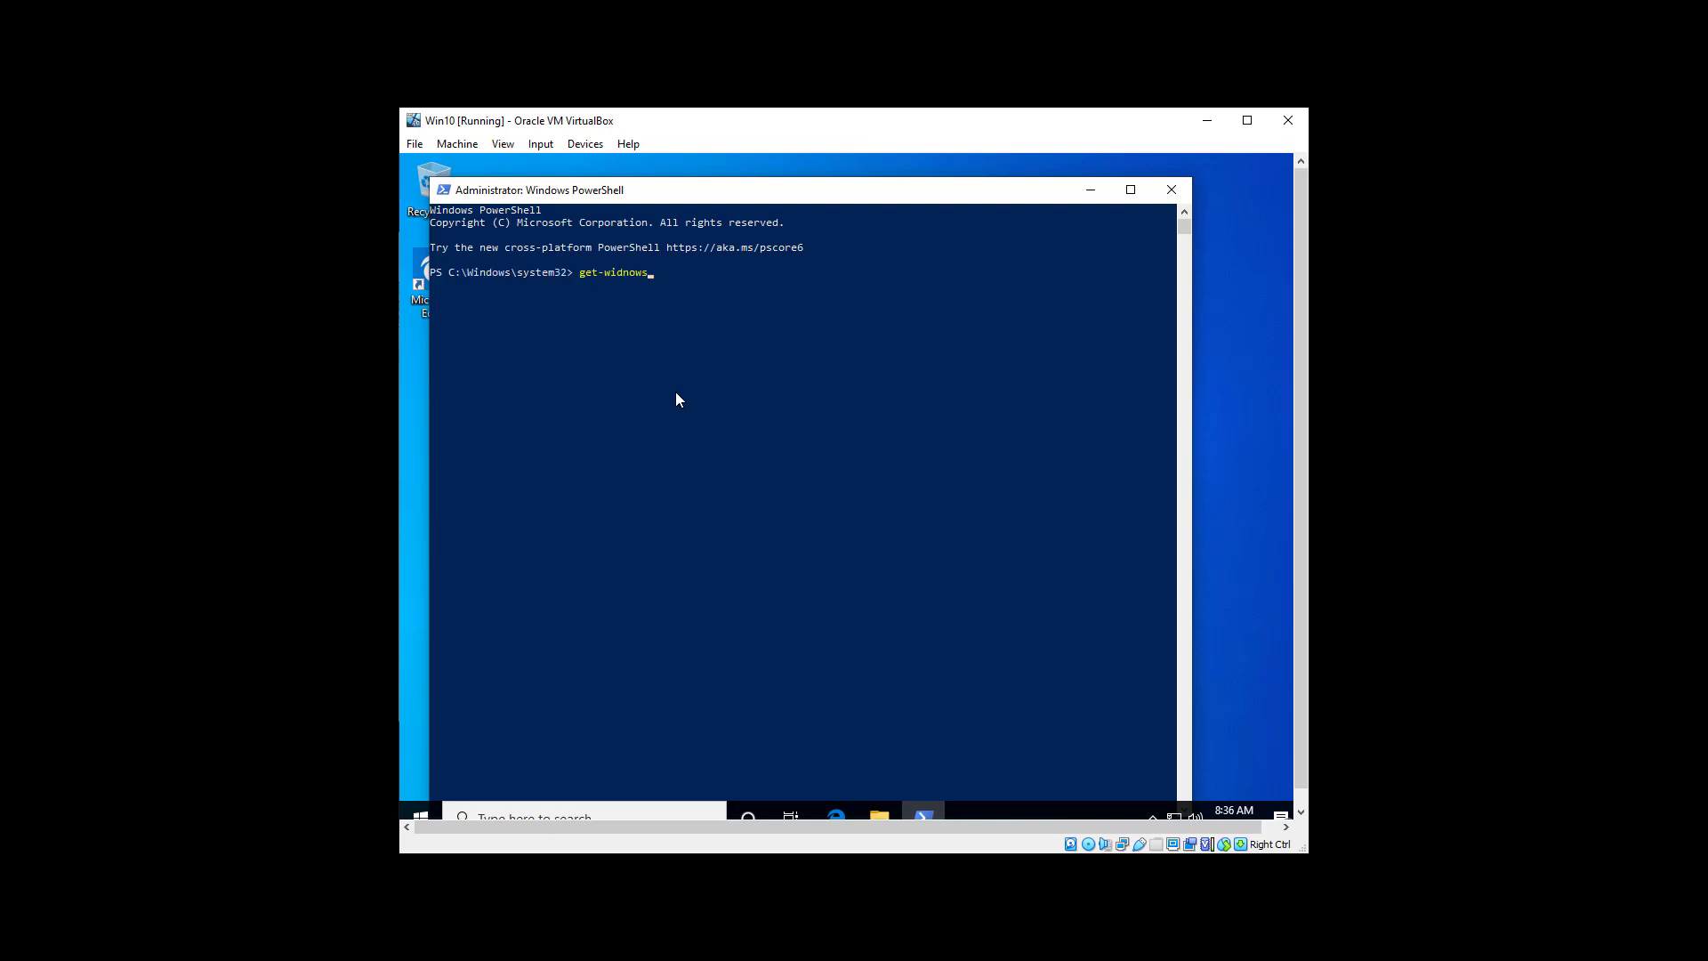
key("BackSpace")
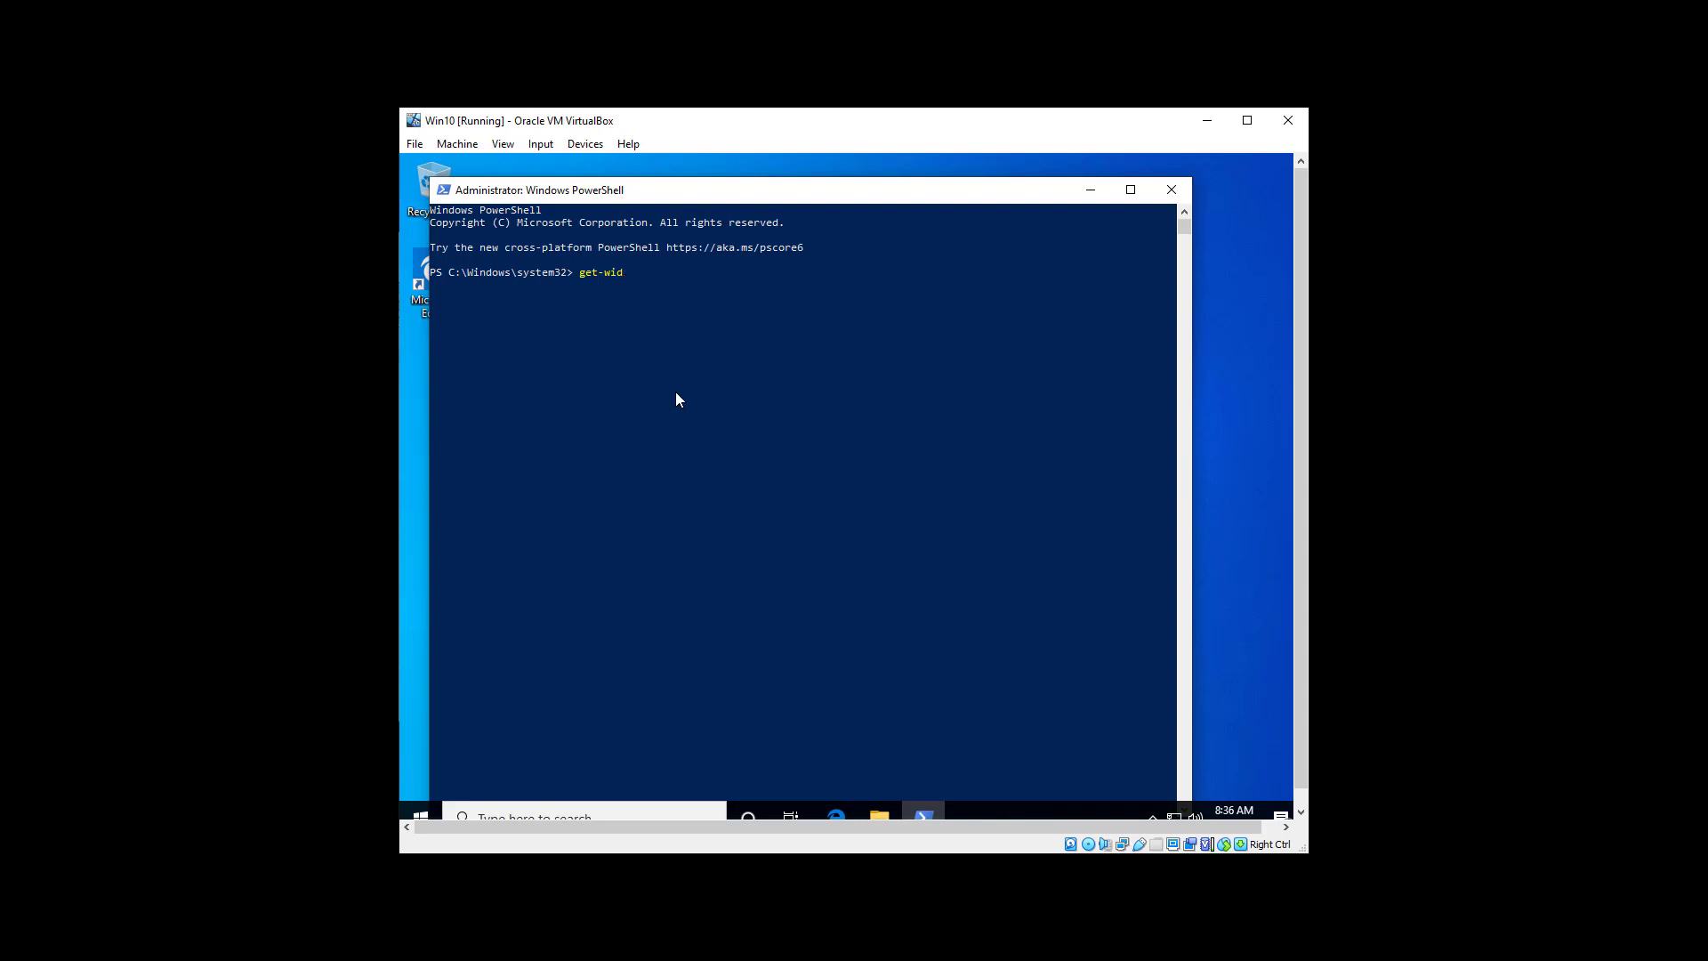
type("ows")
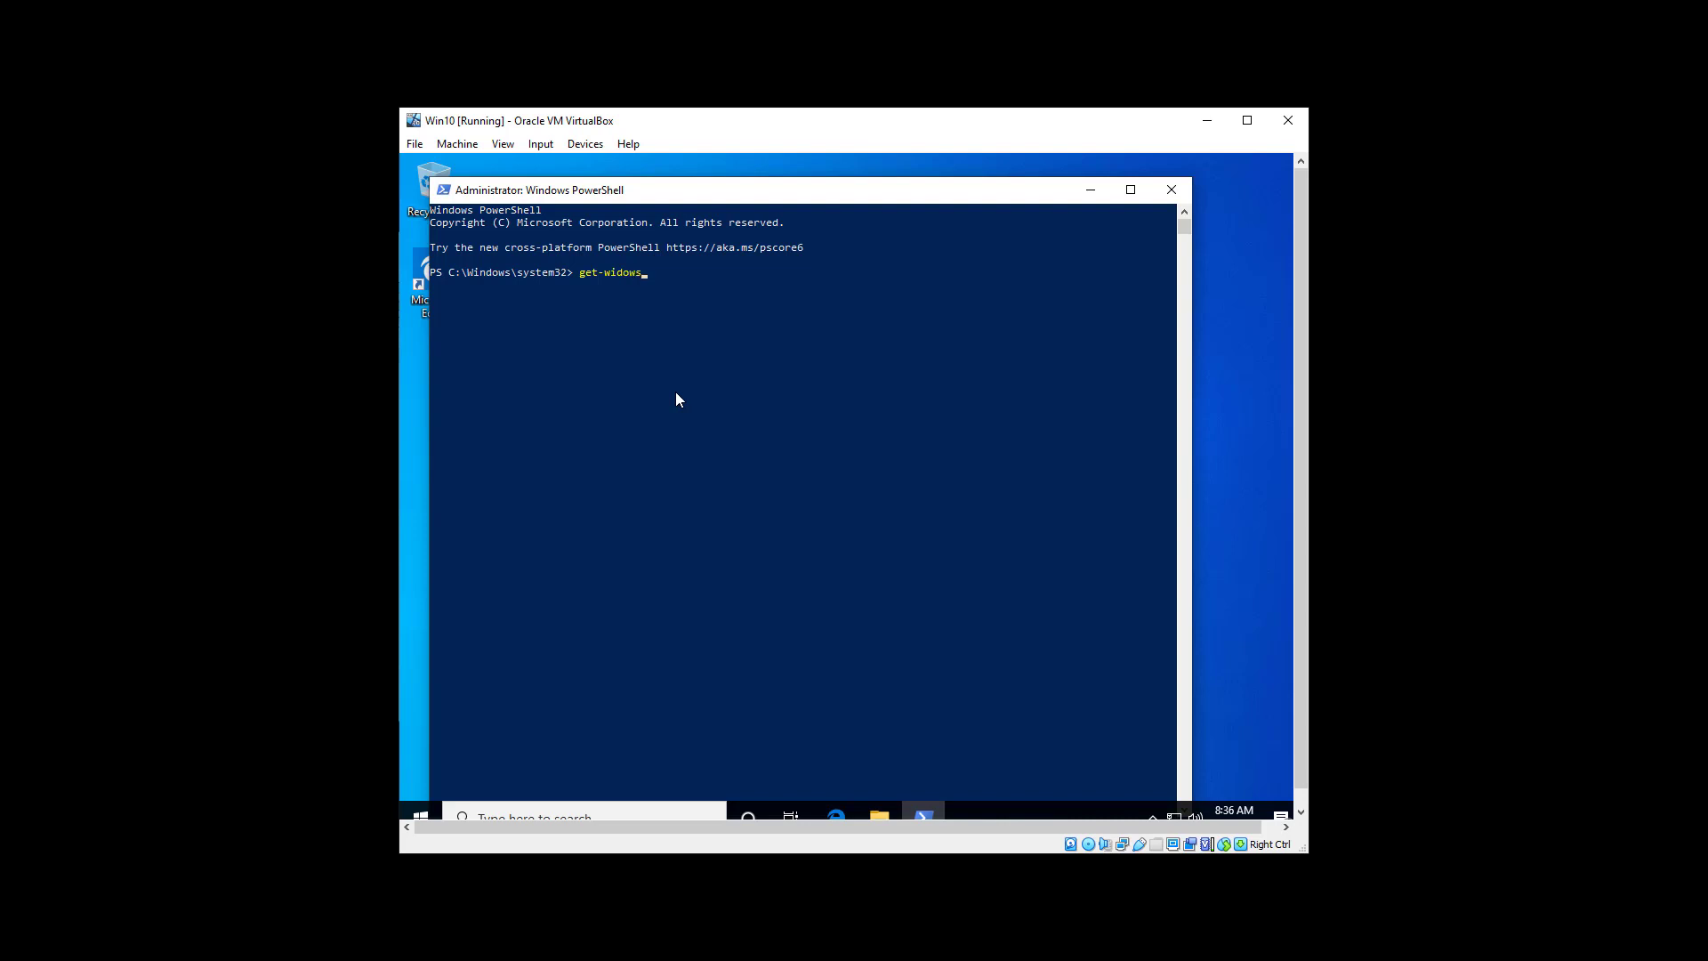
key("Backspace")
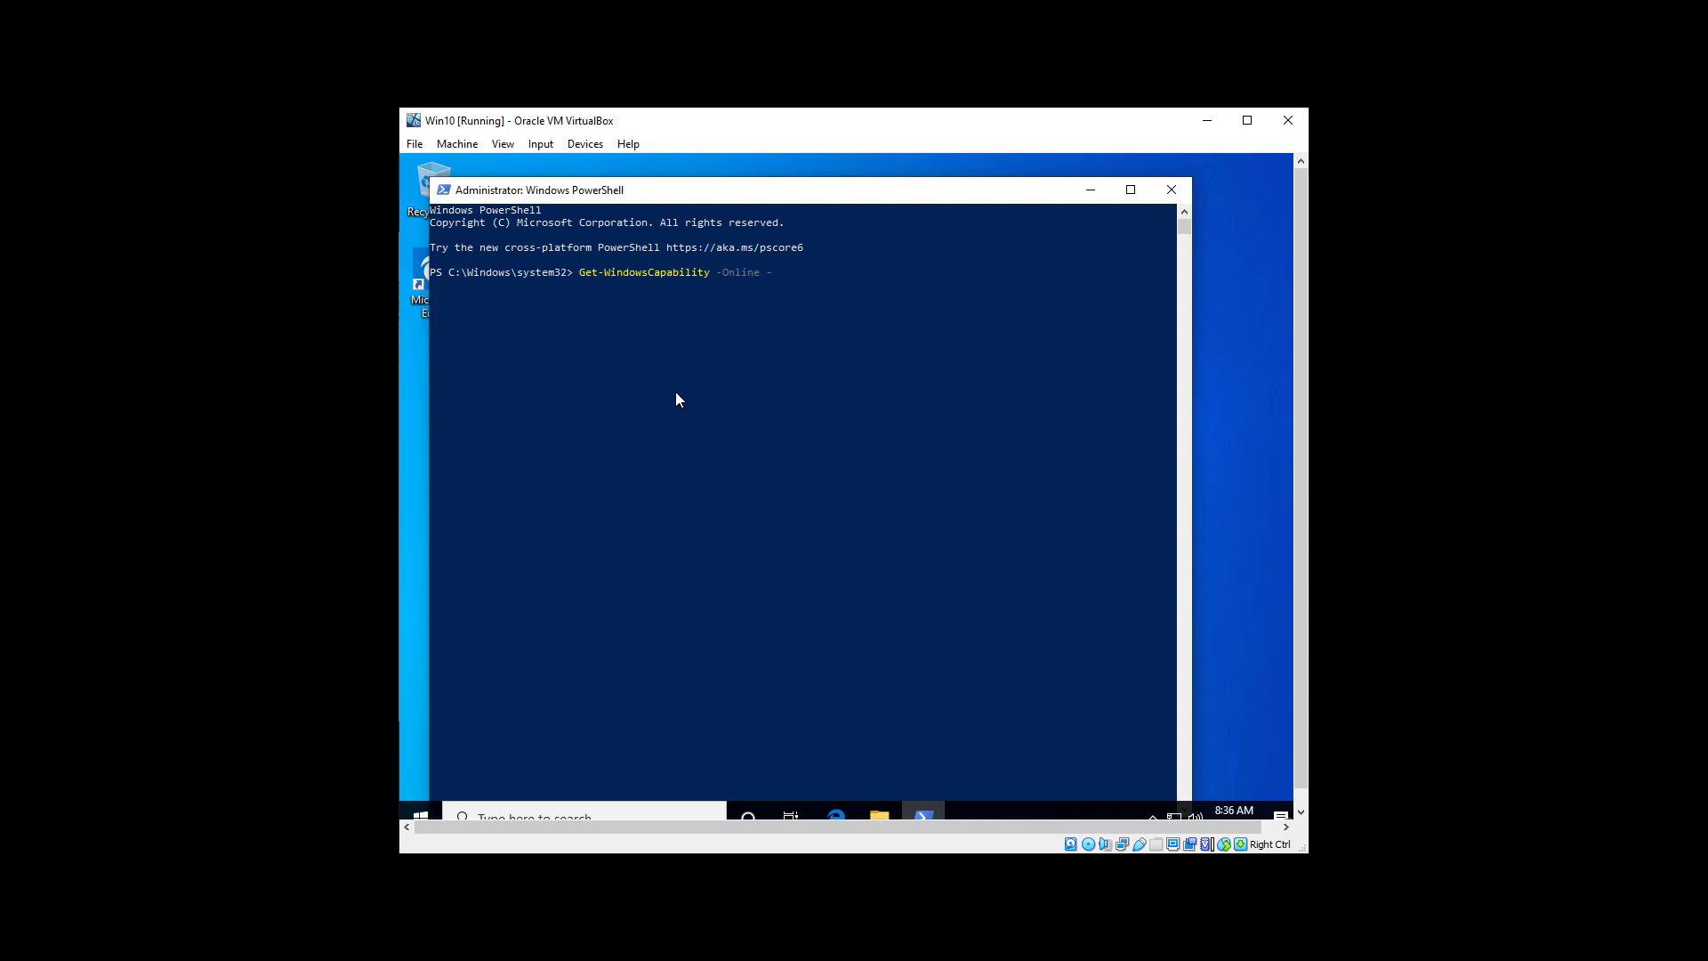
type("Name 'SNMP*")
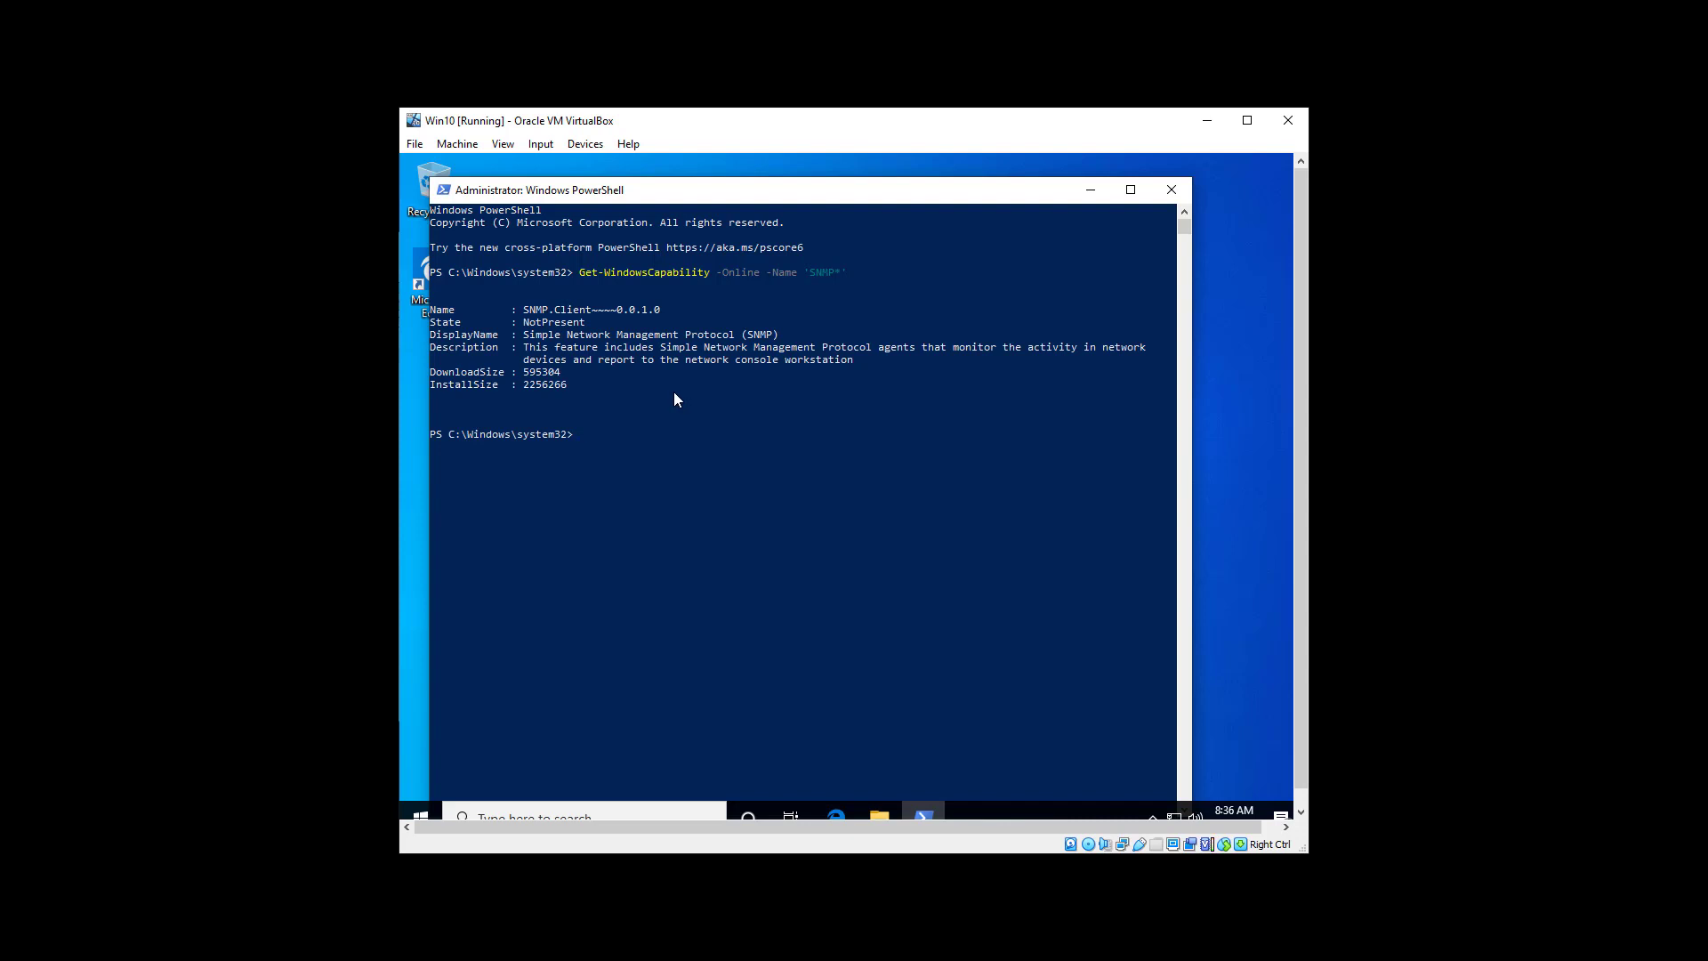
mouse_move(531, 317)
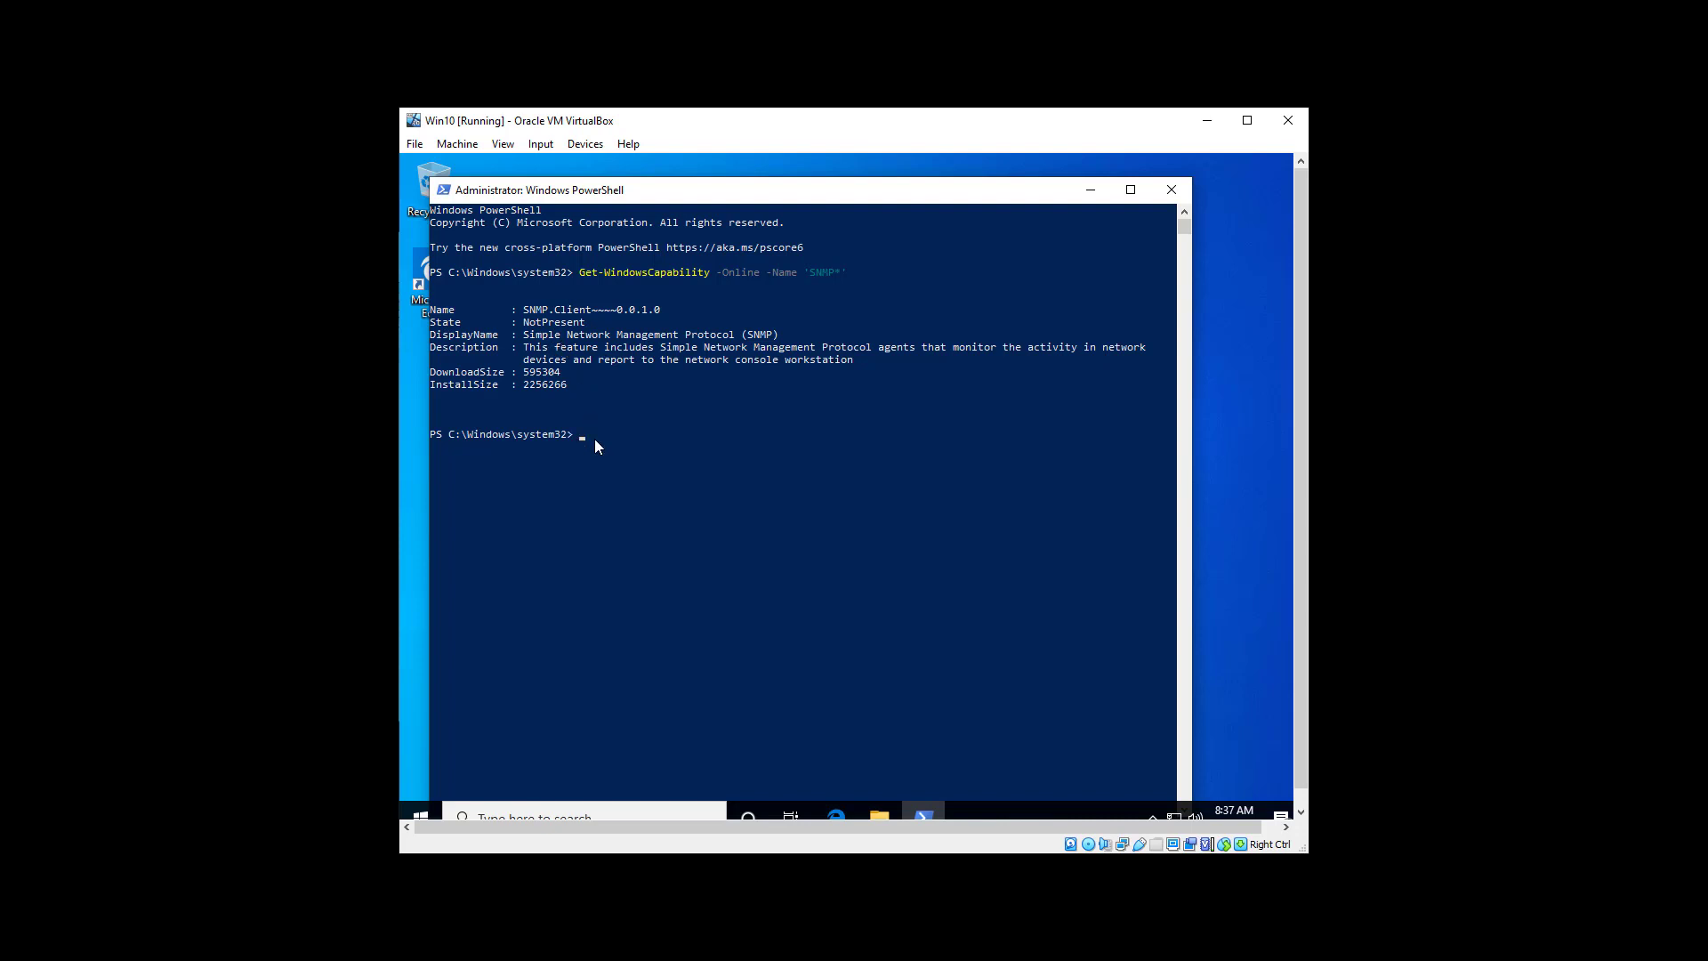
Run Add-WindowsCapability -Online -Name SNMP.Client~~~~0.0.1.0, returning Online True, RestartNeeded False
type("Add-WindowsCapability")
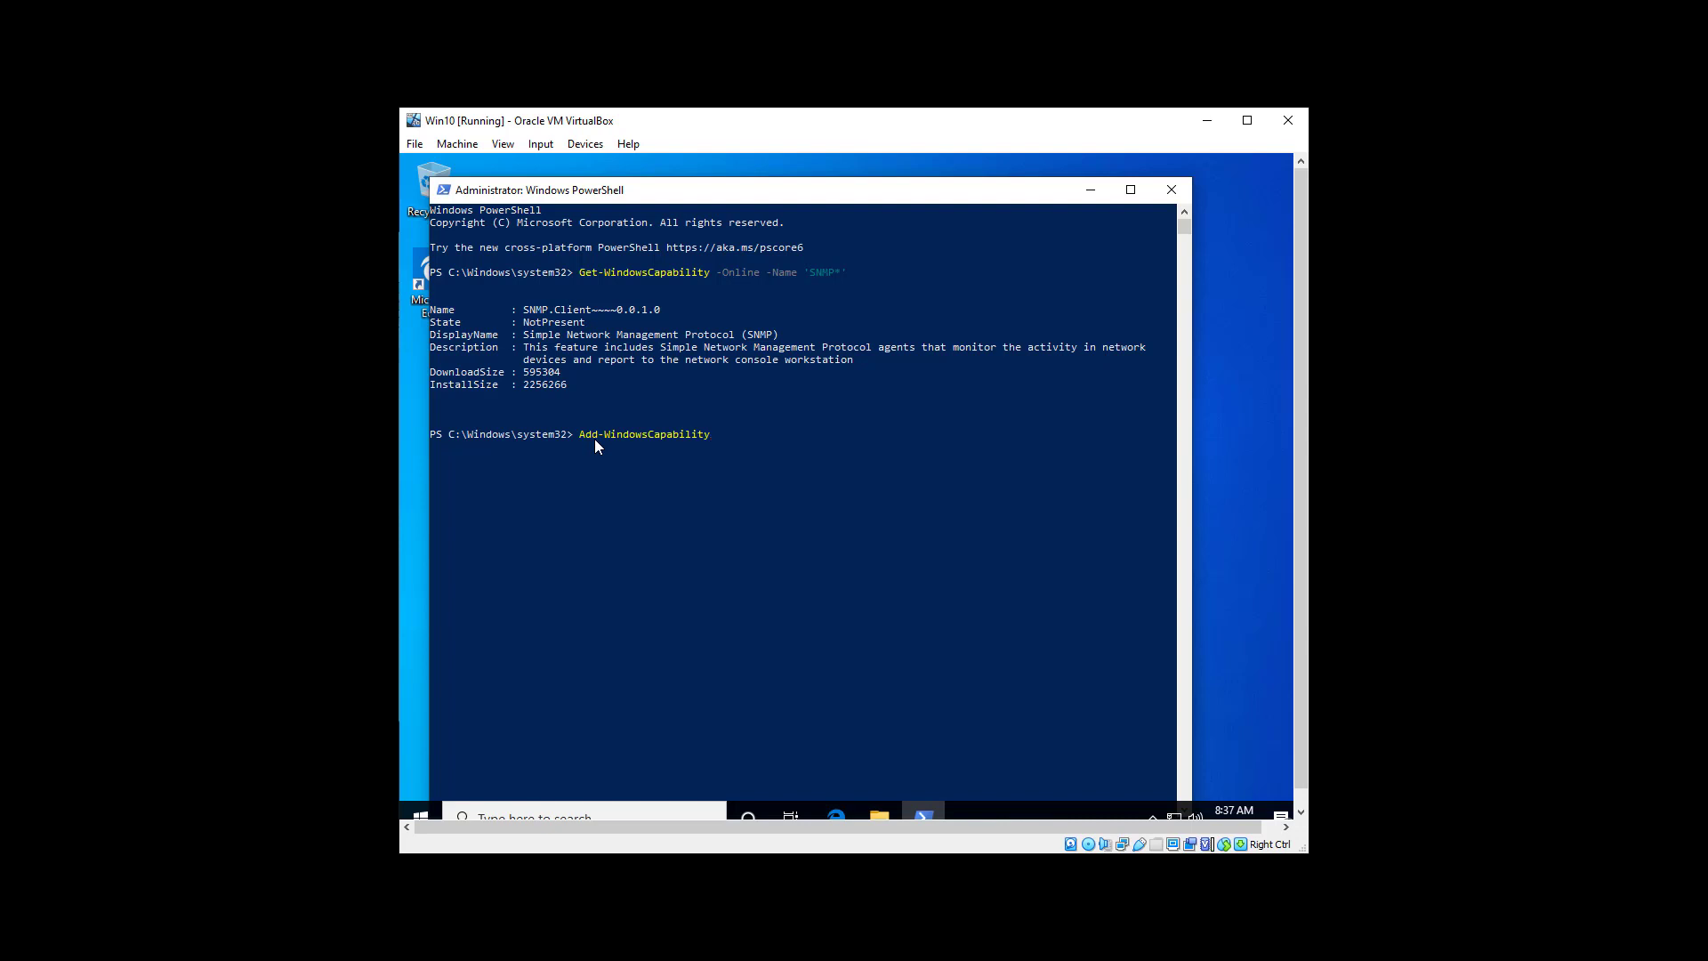
type("-Online -")
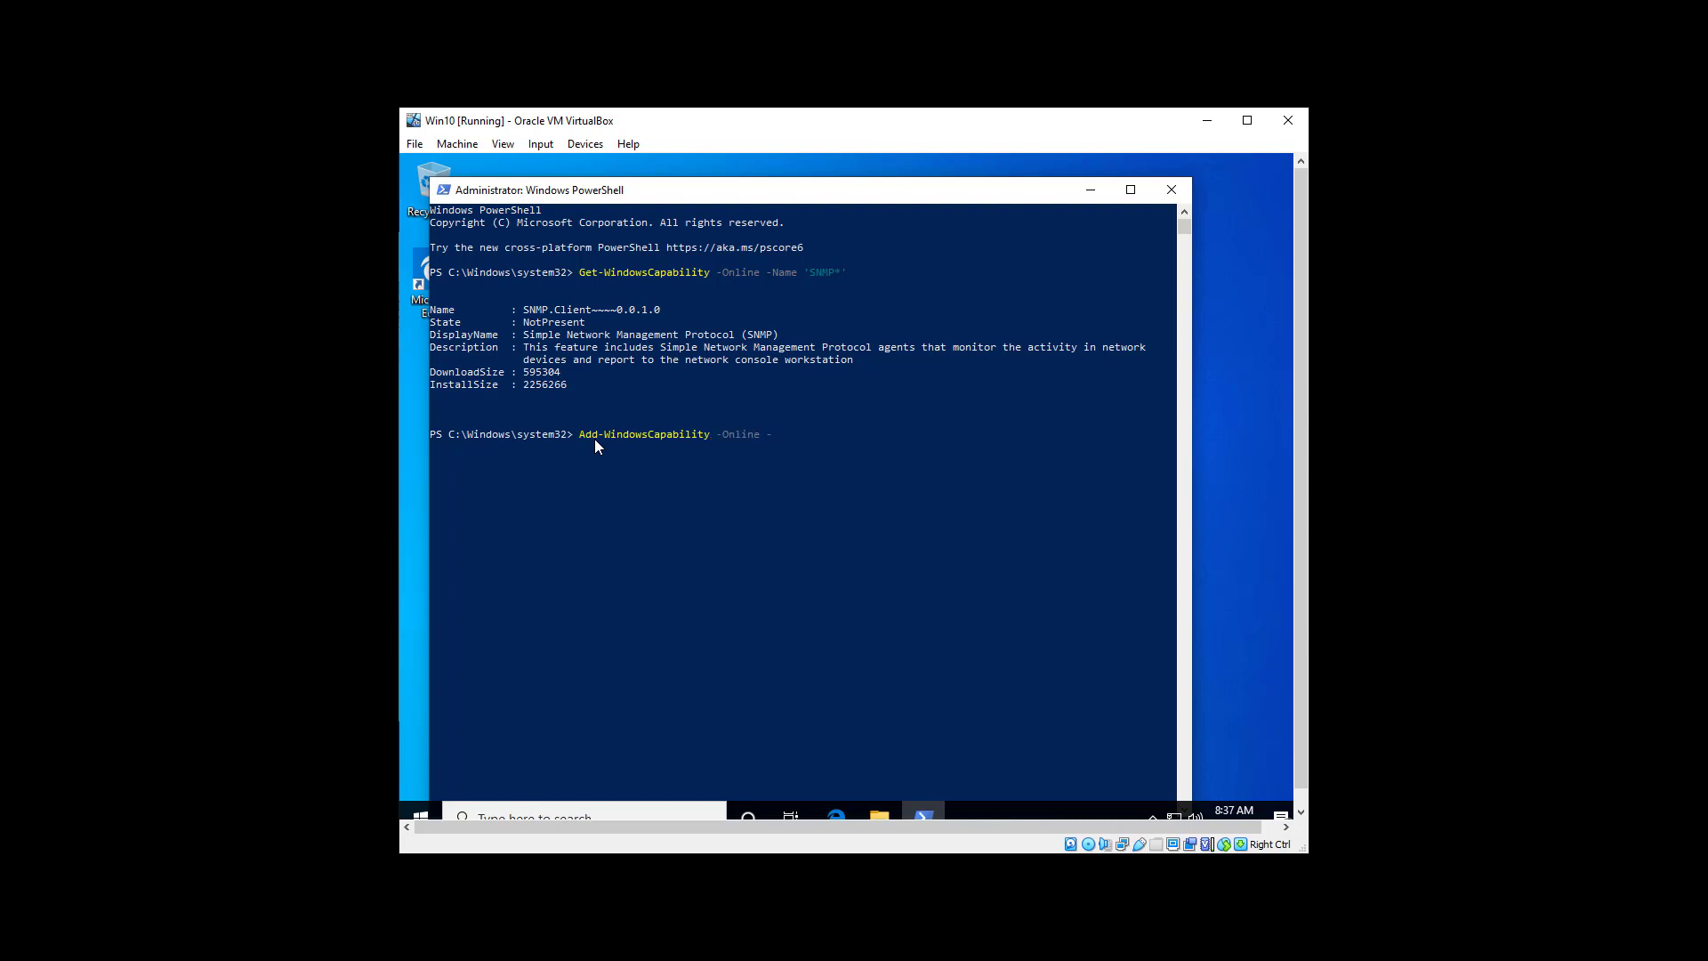
type("Name")
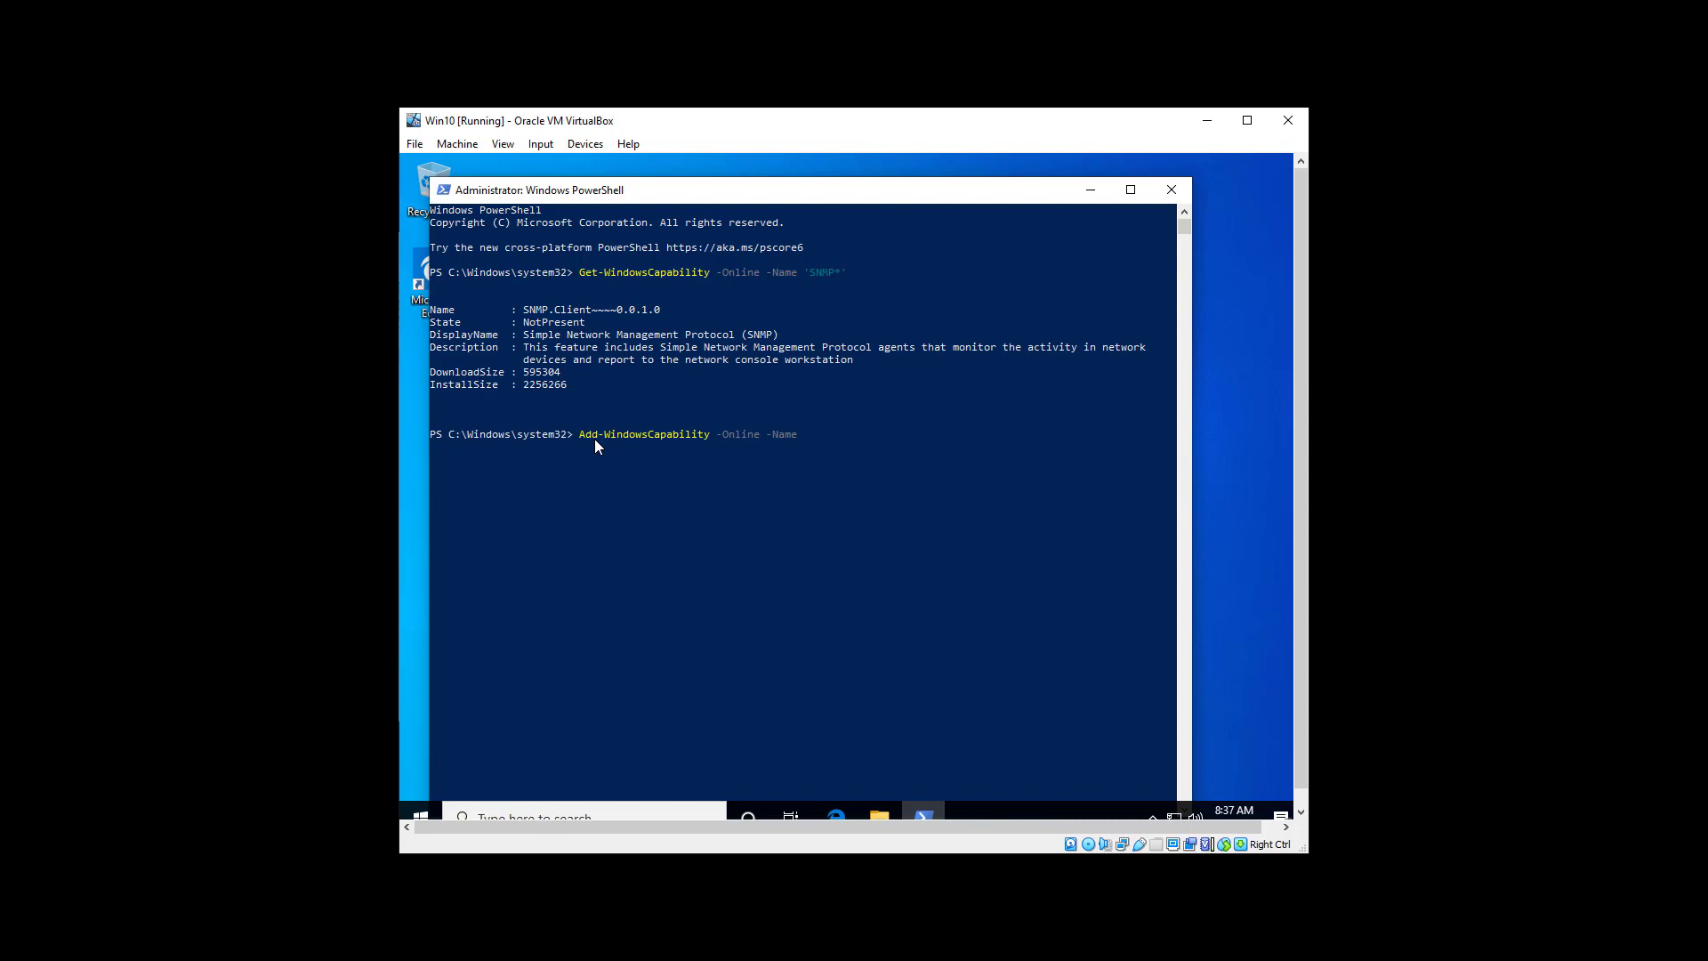
type("SN")
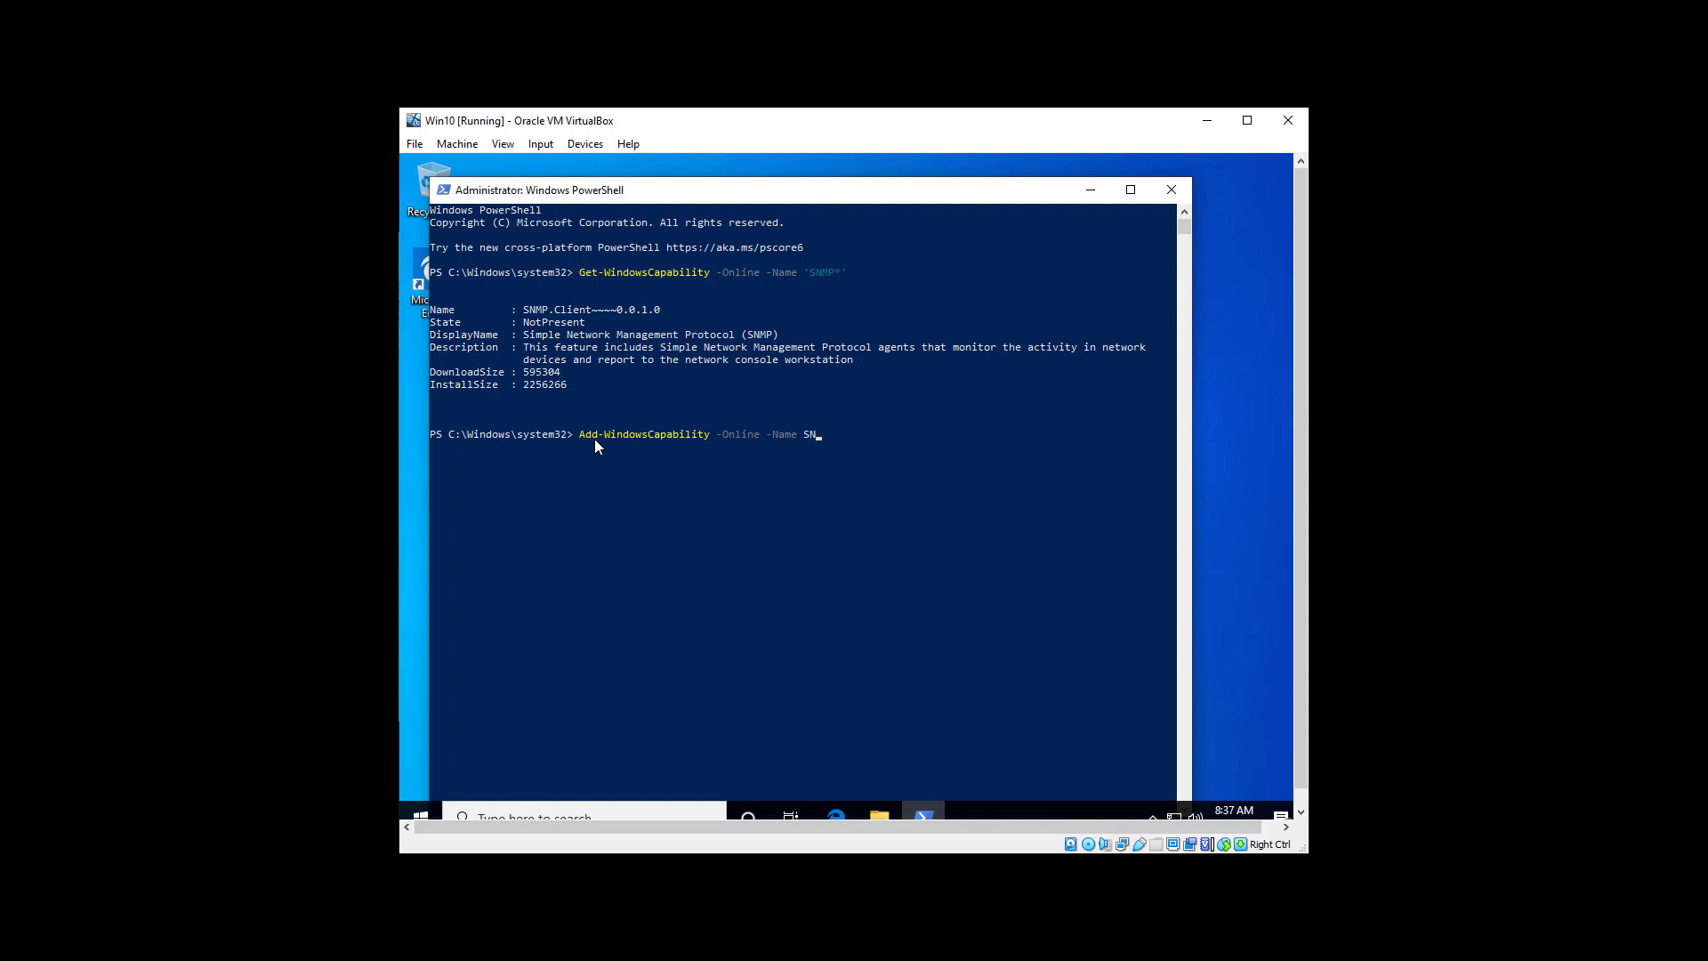
type("MP")
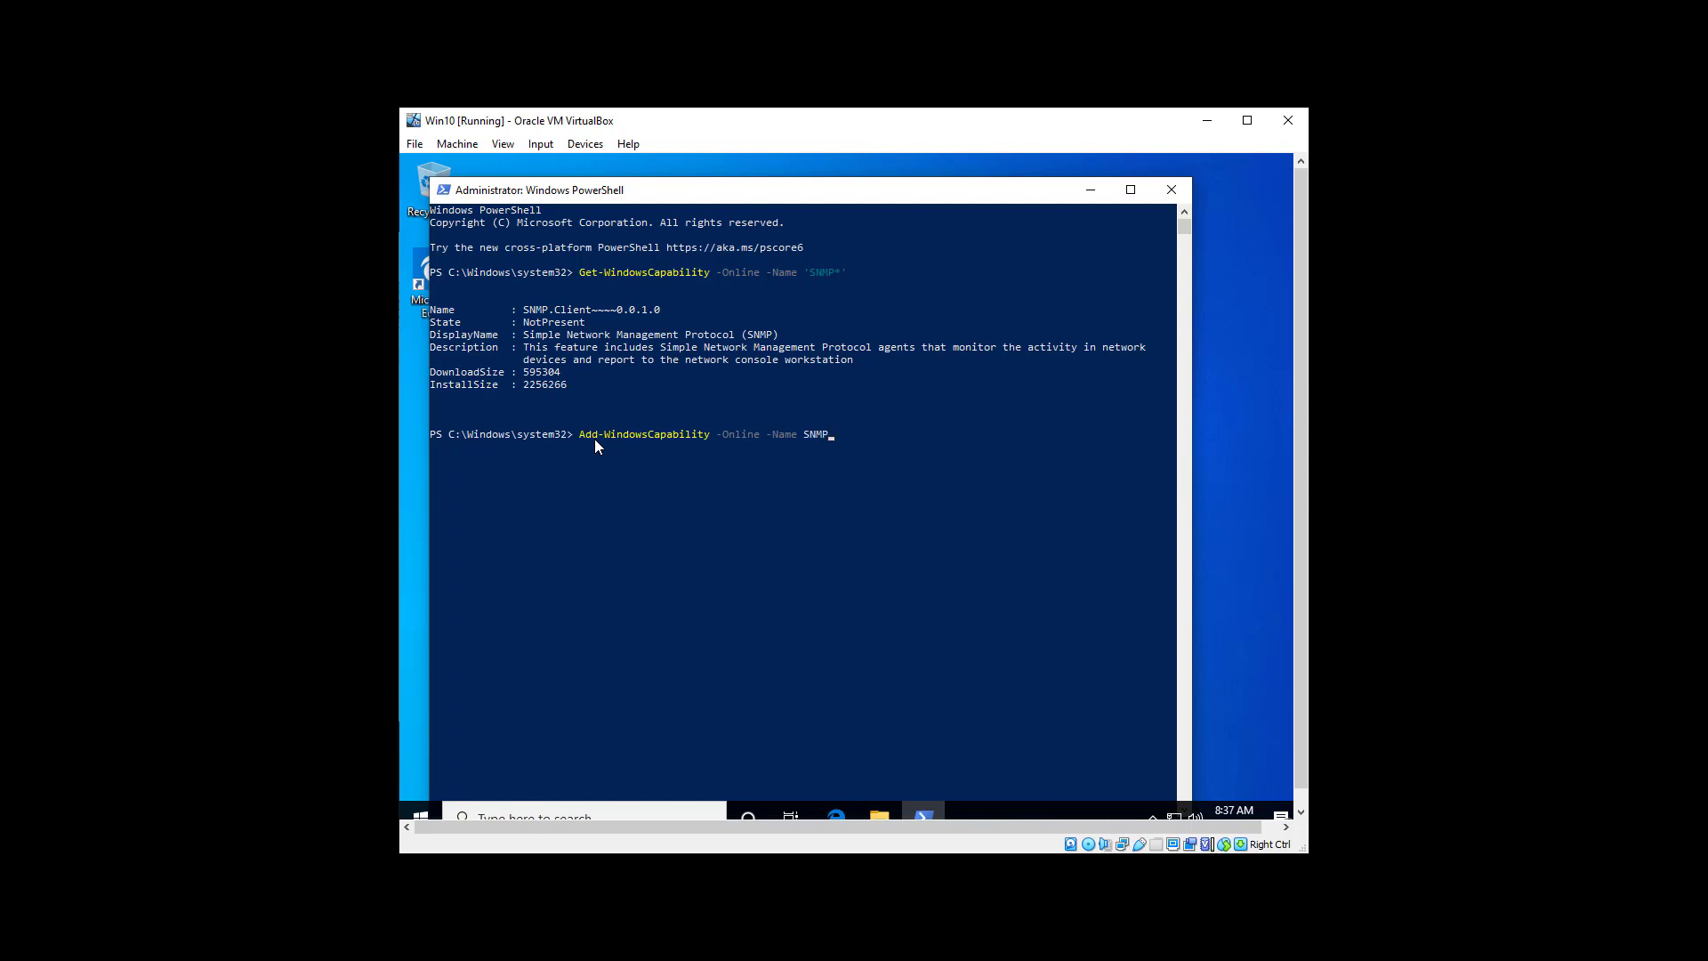
type(".C")
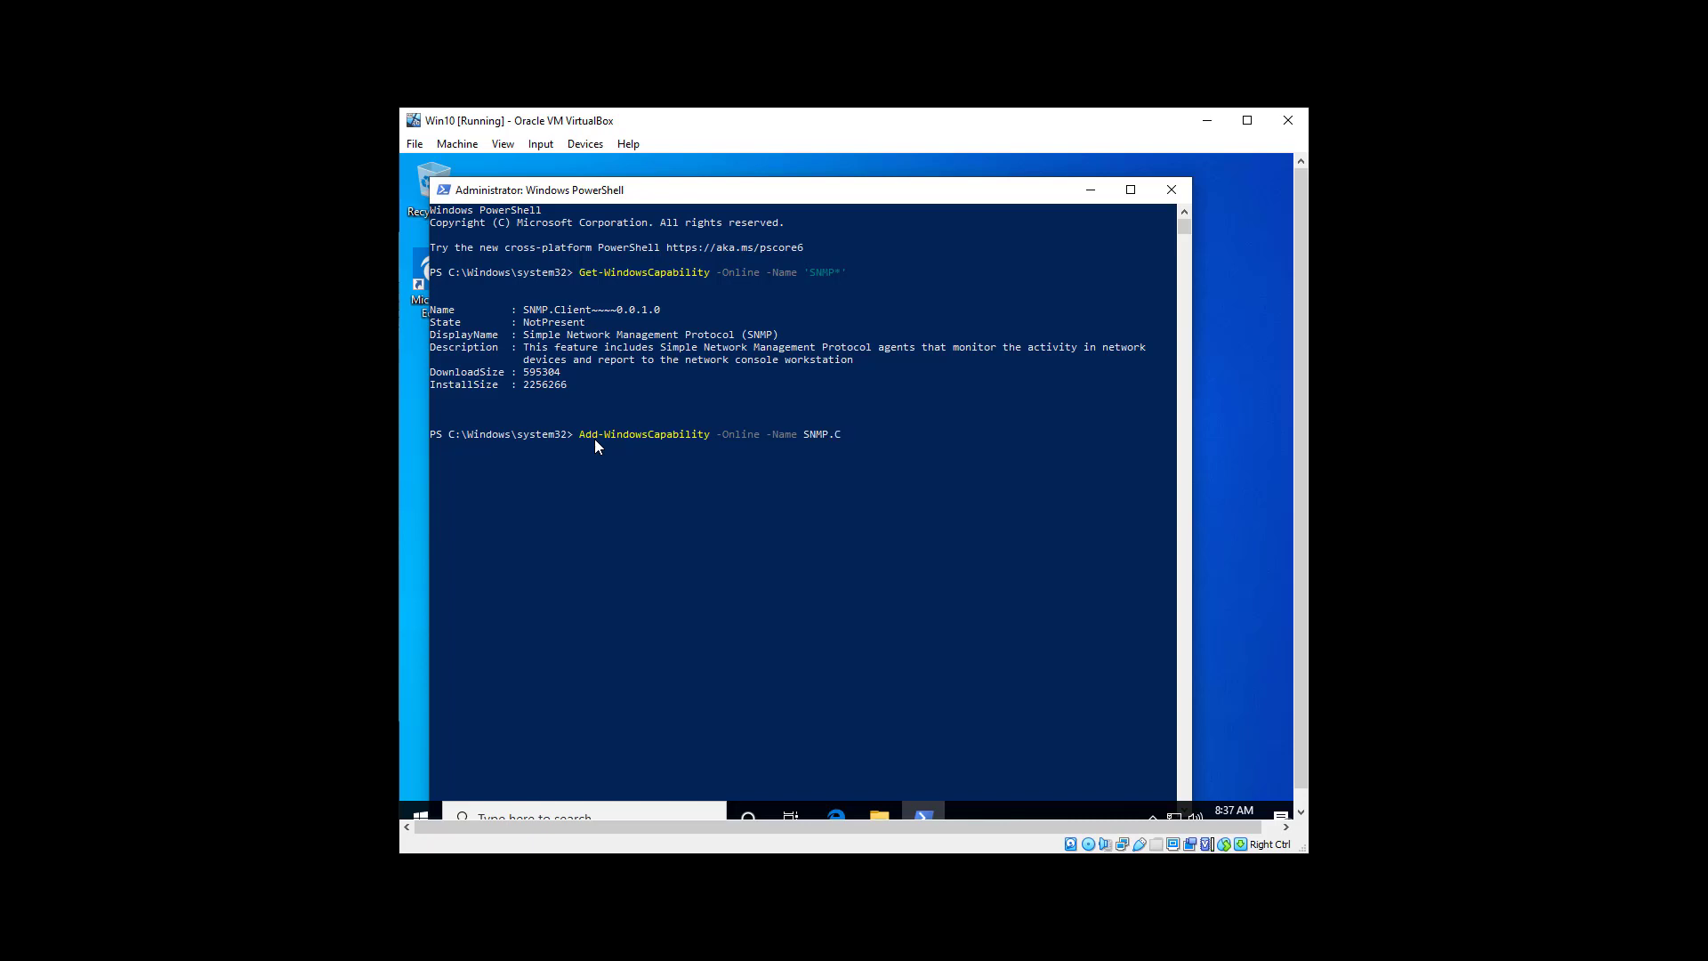
type("lient")
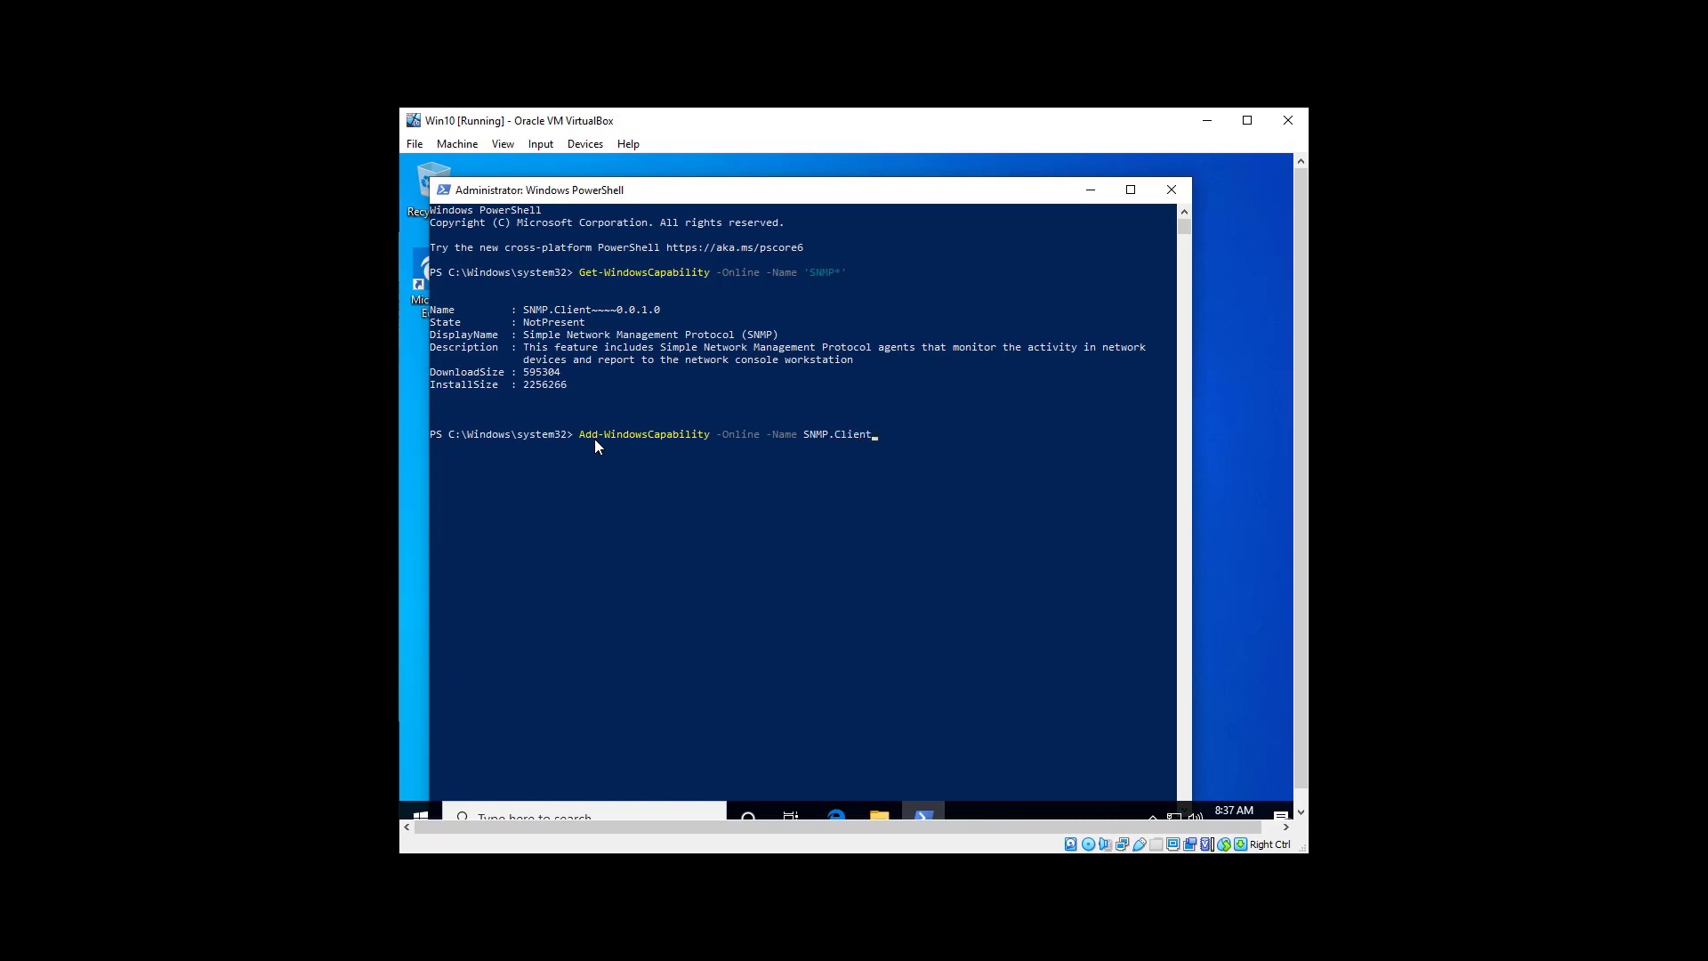
type("~")
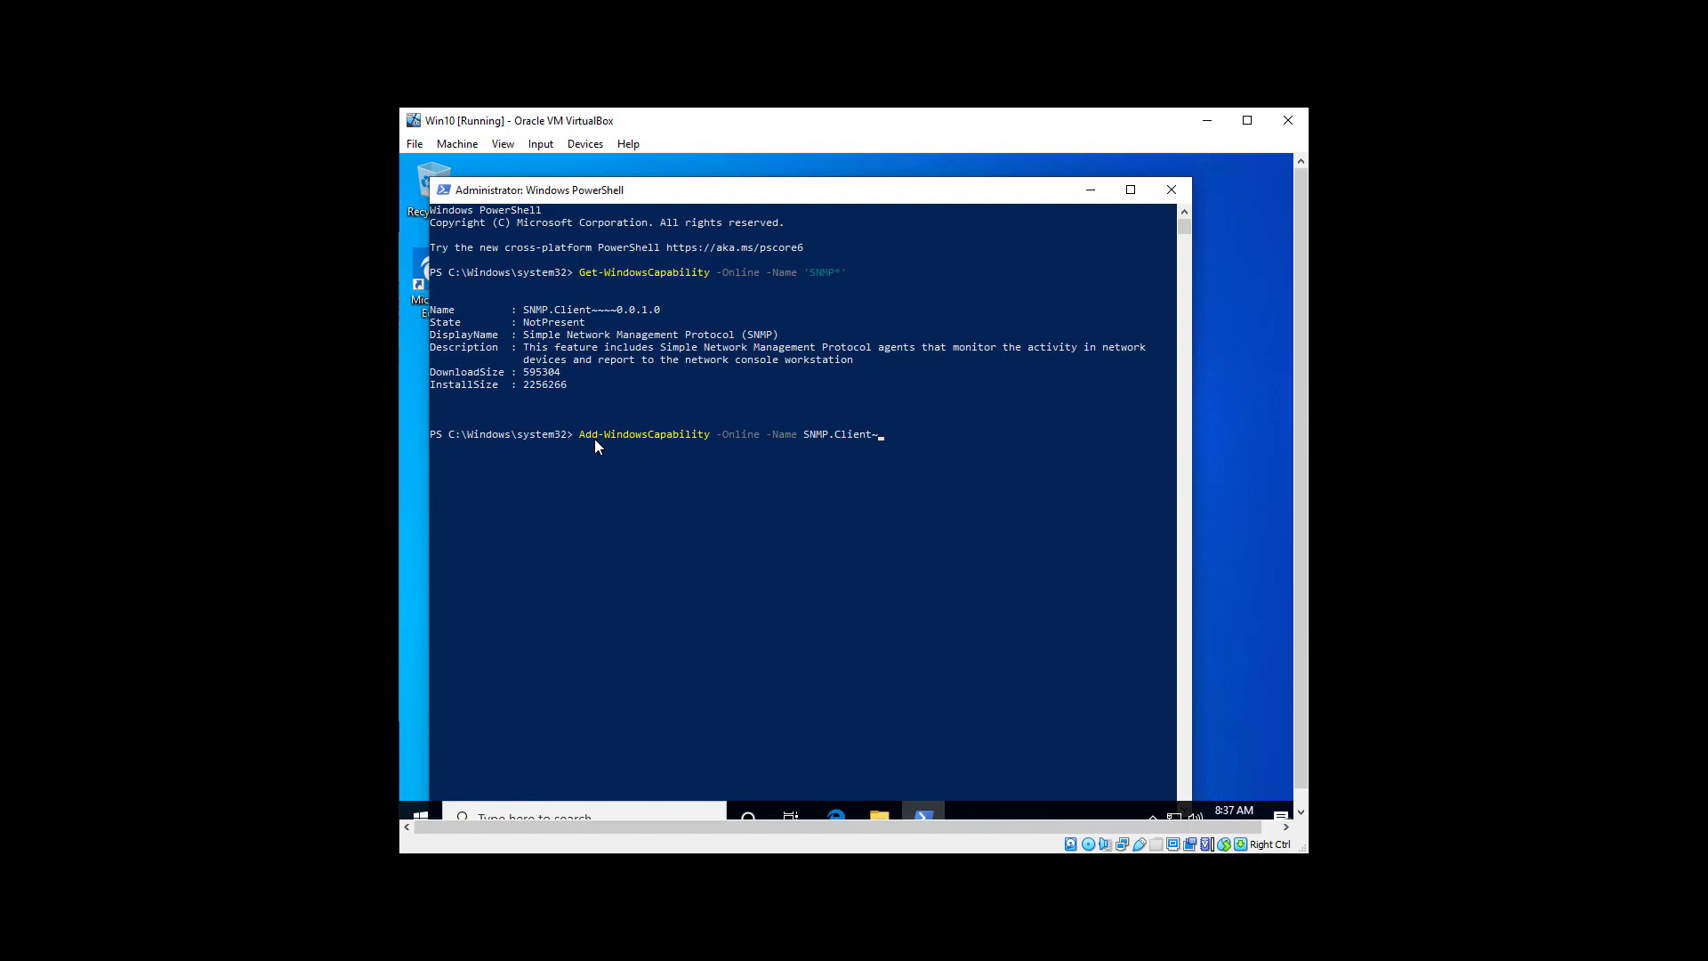
type("~~~~")
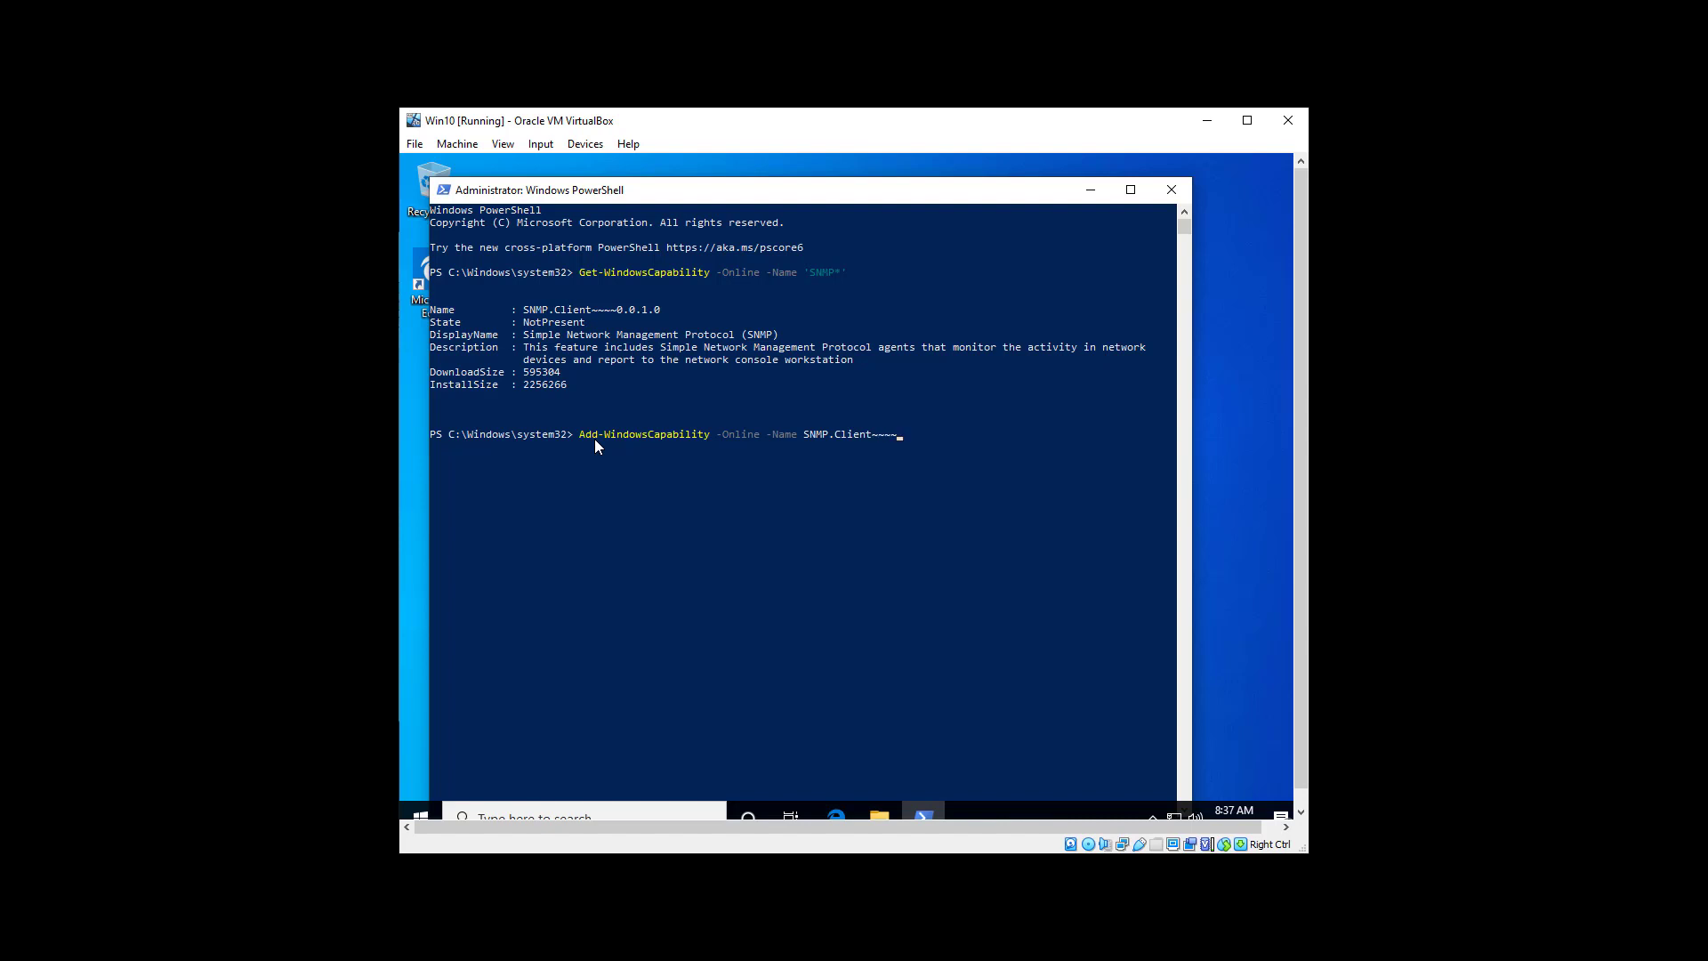
type("0.0.")
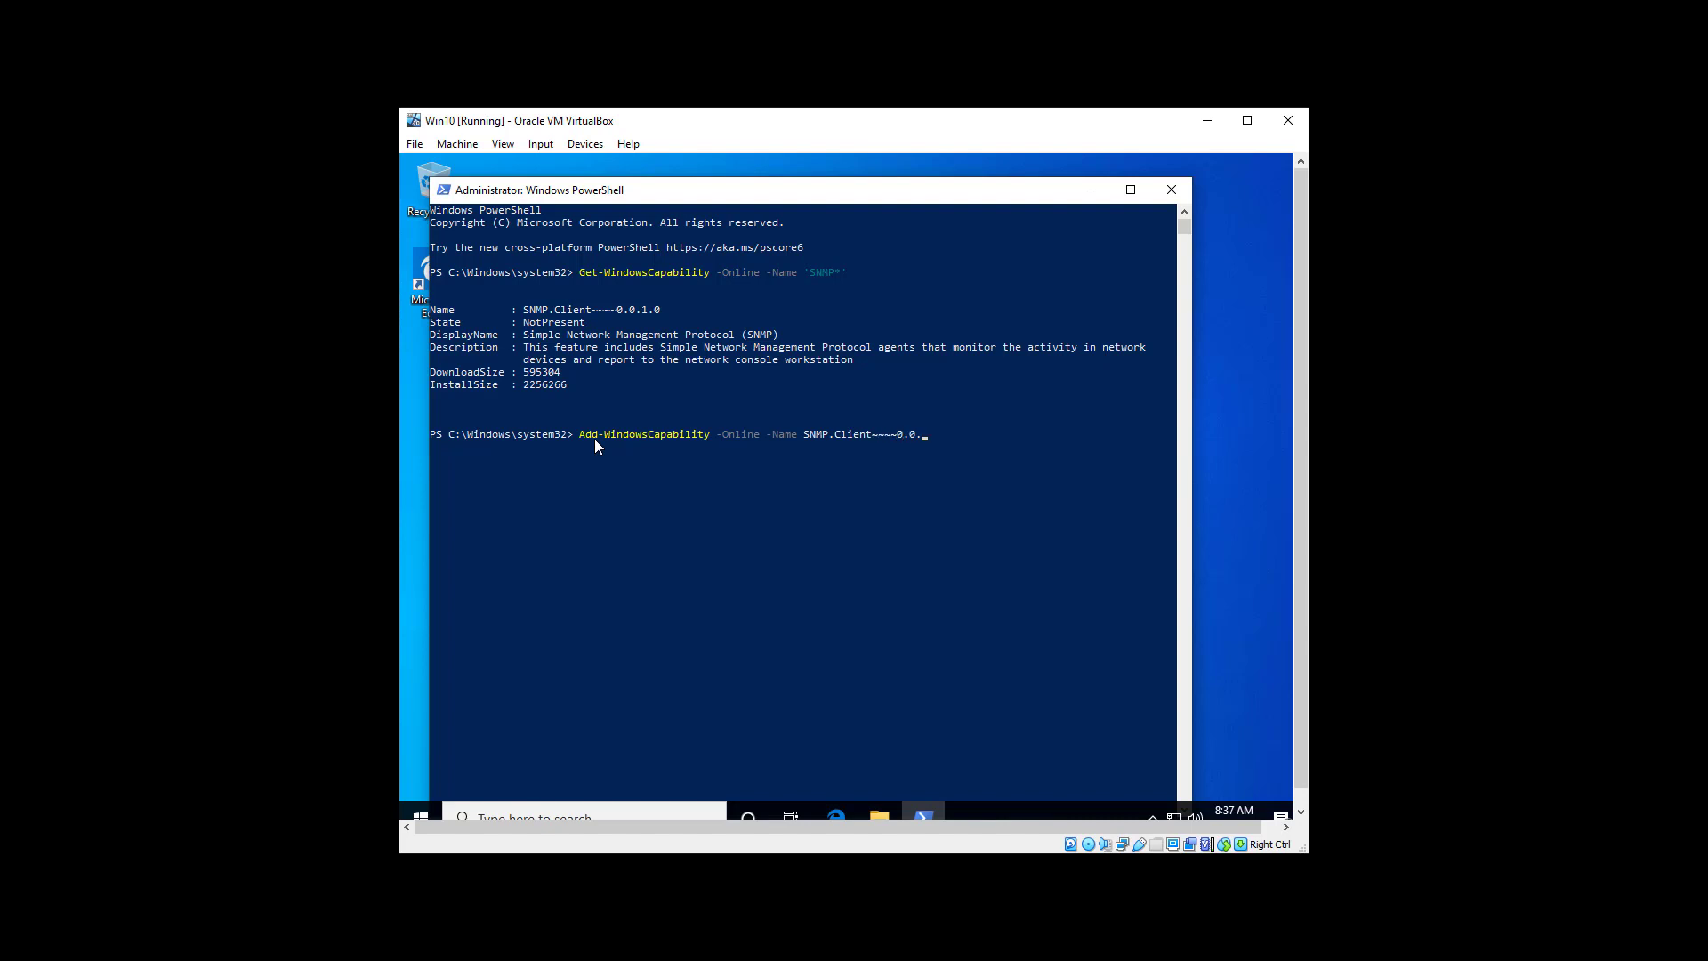
type("1.0")
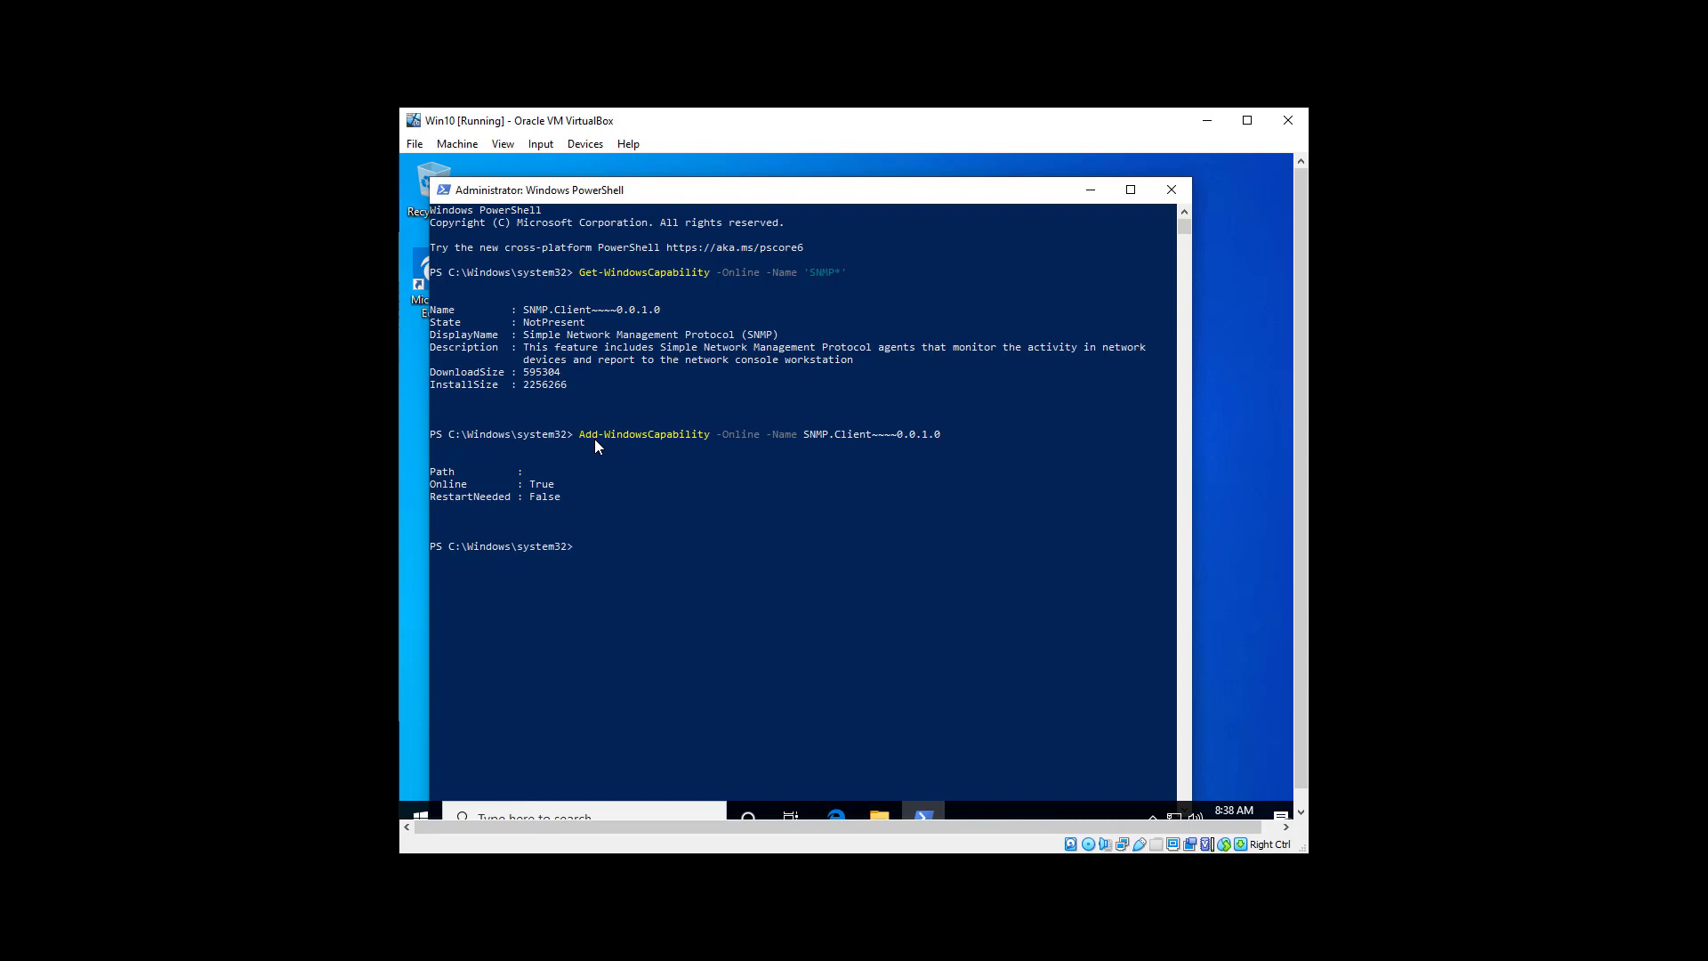
Rerun Get-WindowsCapability -Online -Name 'SNMP*', now reporting SNMP.Client State Installed
type("Get-WindowsCapability -Online -Name 'SNMP*'")
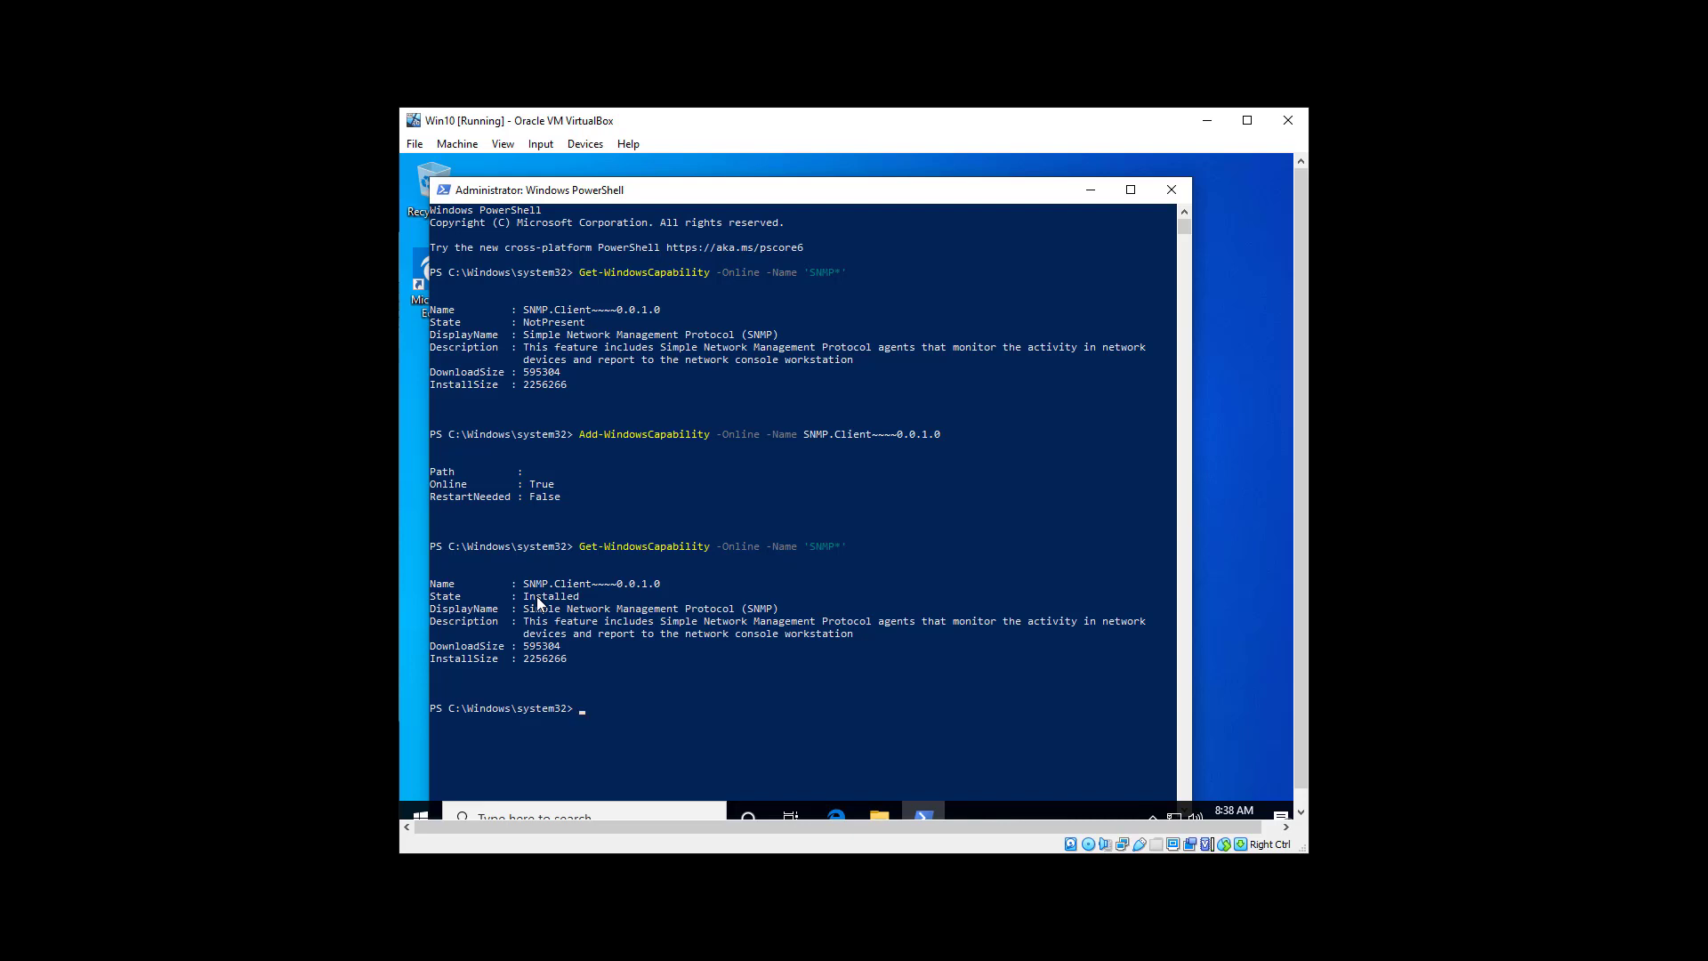
mouse_move(594, 706)
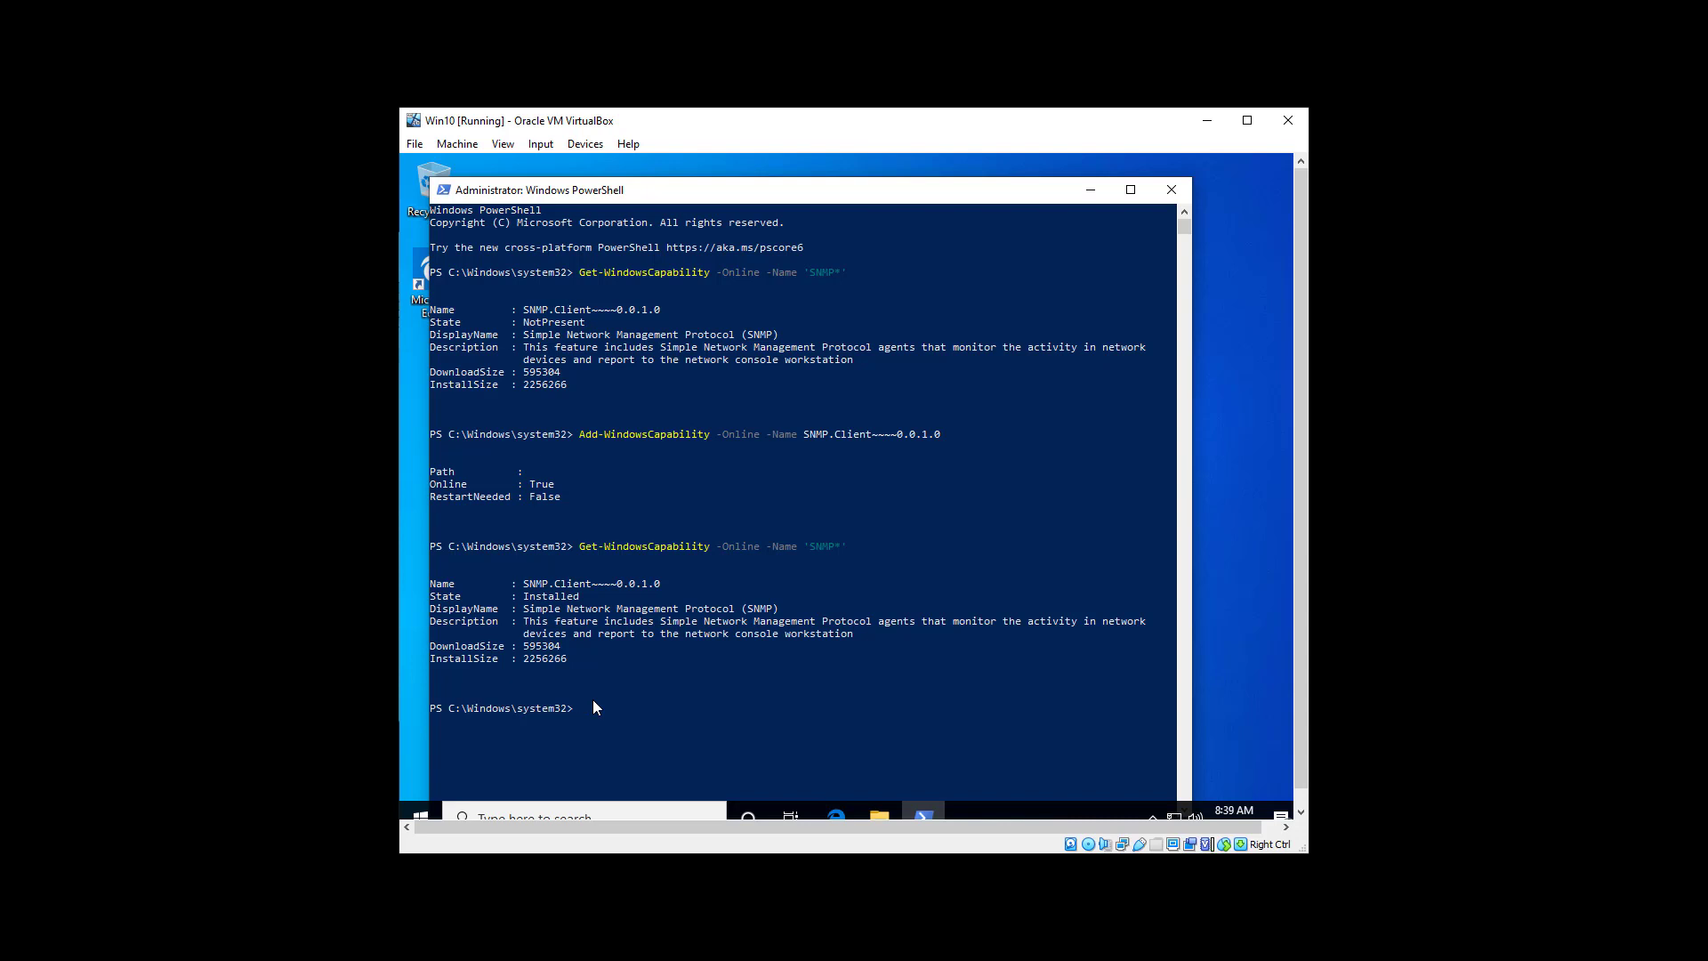
mouse_move(1263, 782)
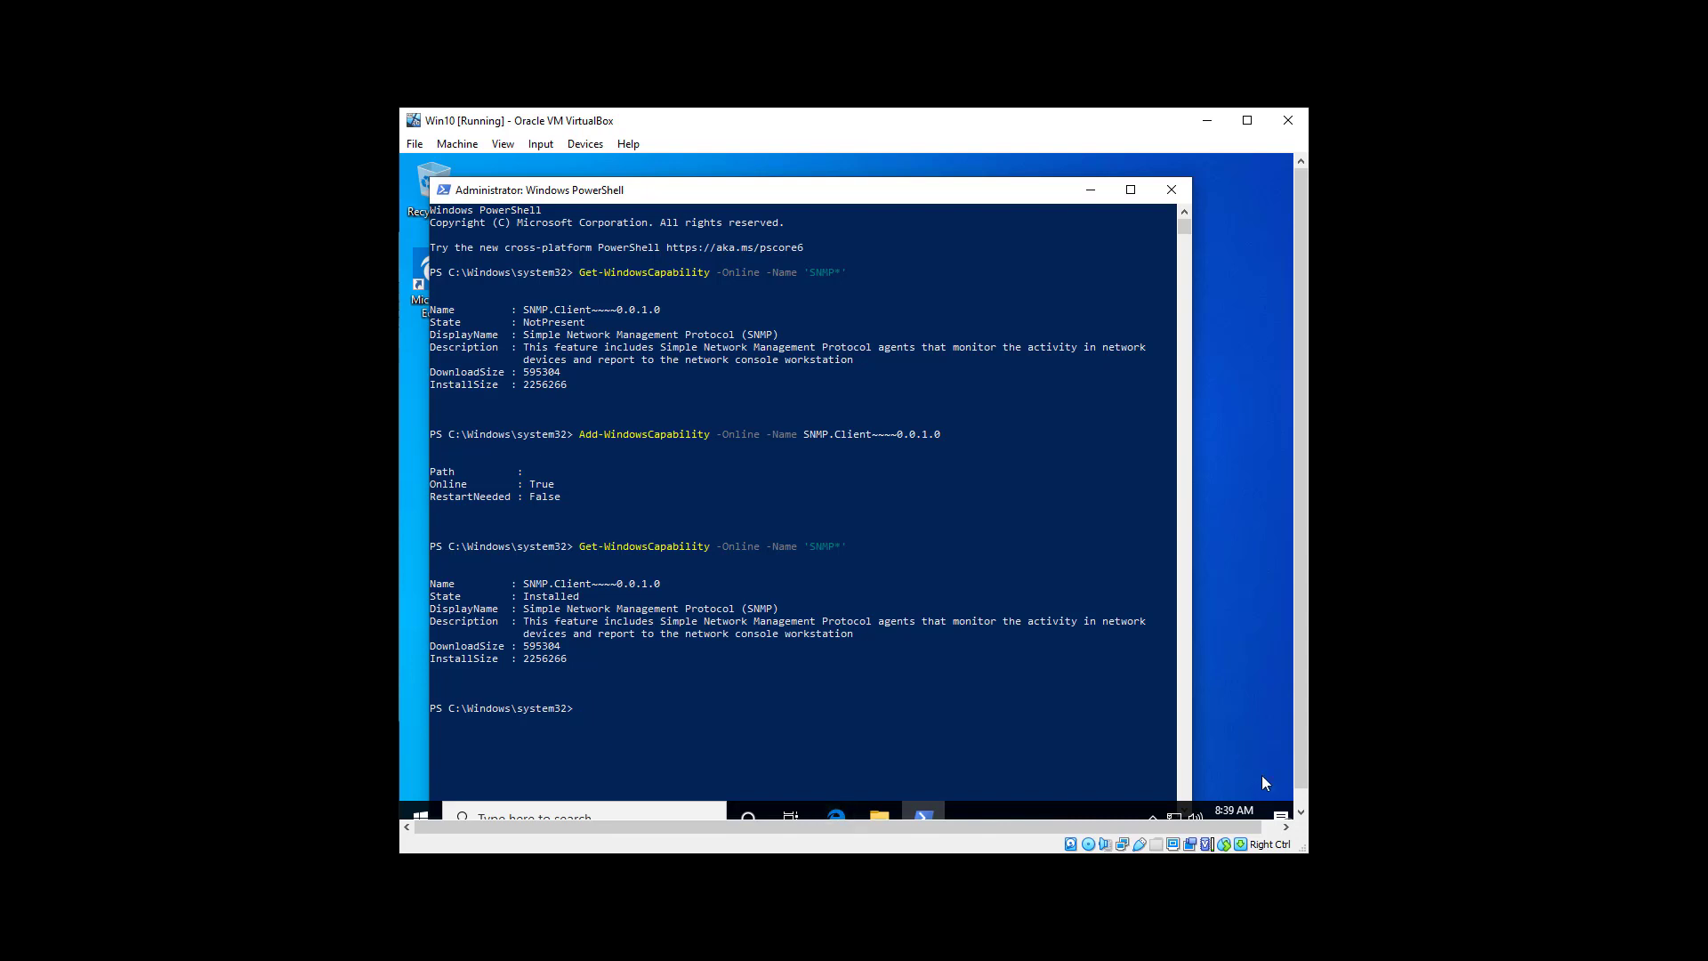